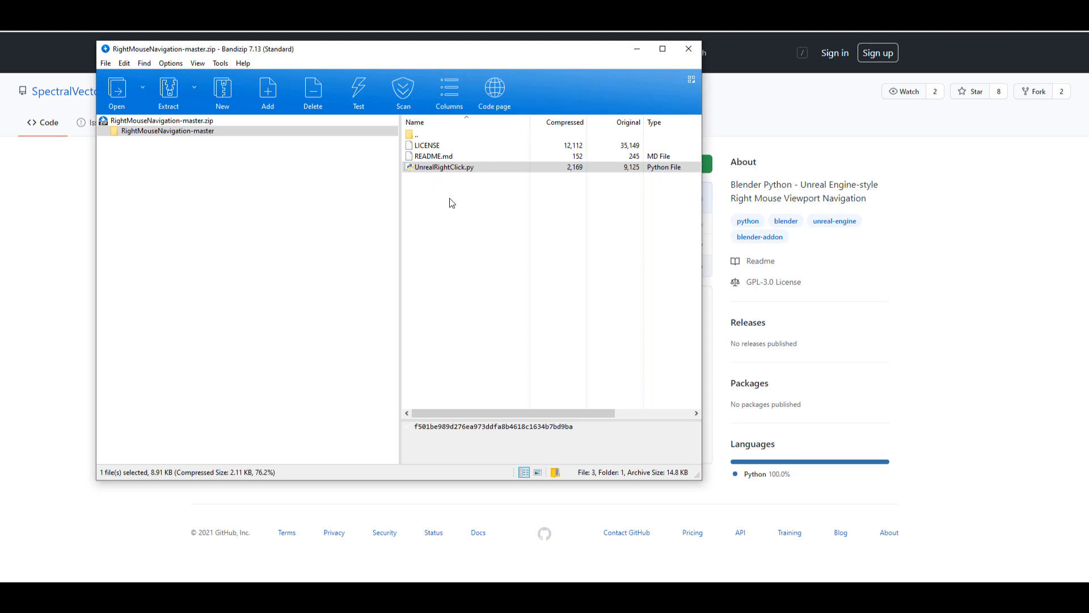
mouse_move(459, 187)
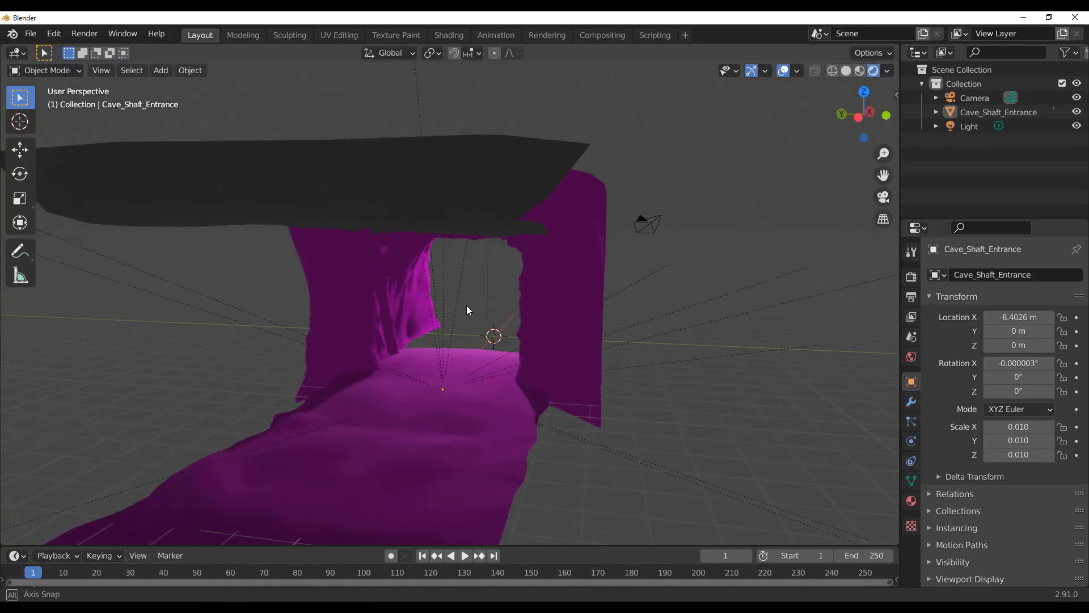
Step: Open Edit > Preferences and filter the Add-ons list to Community
click(54, 33)
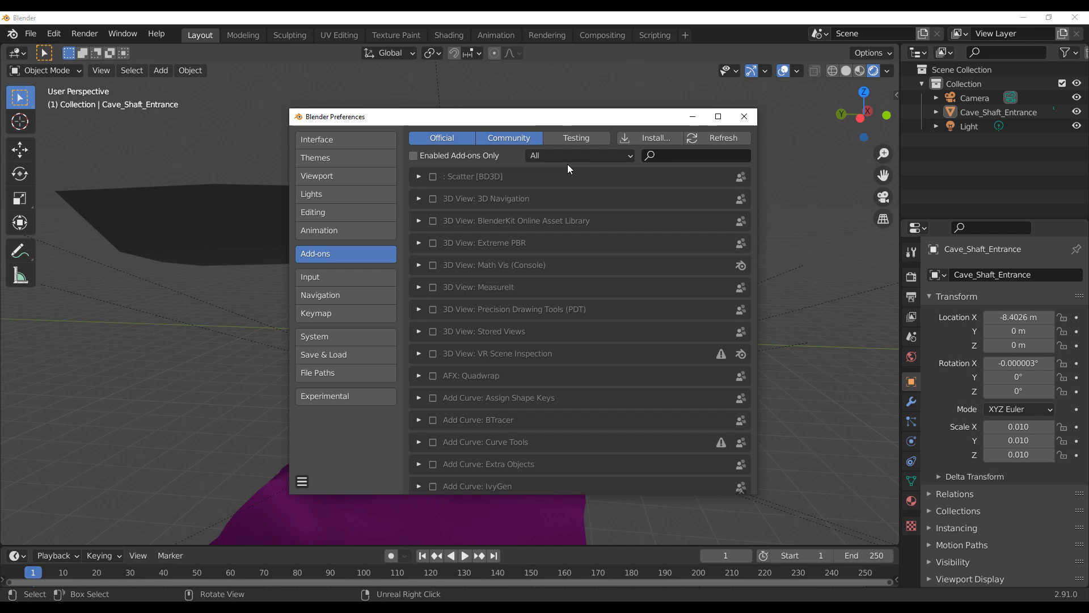
click(743, 116)
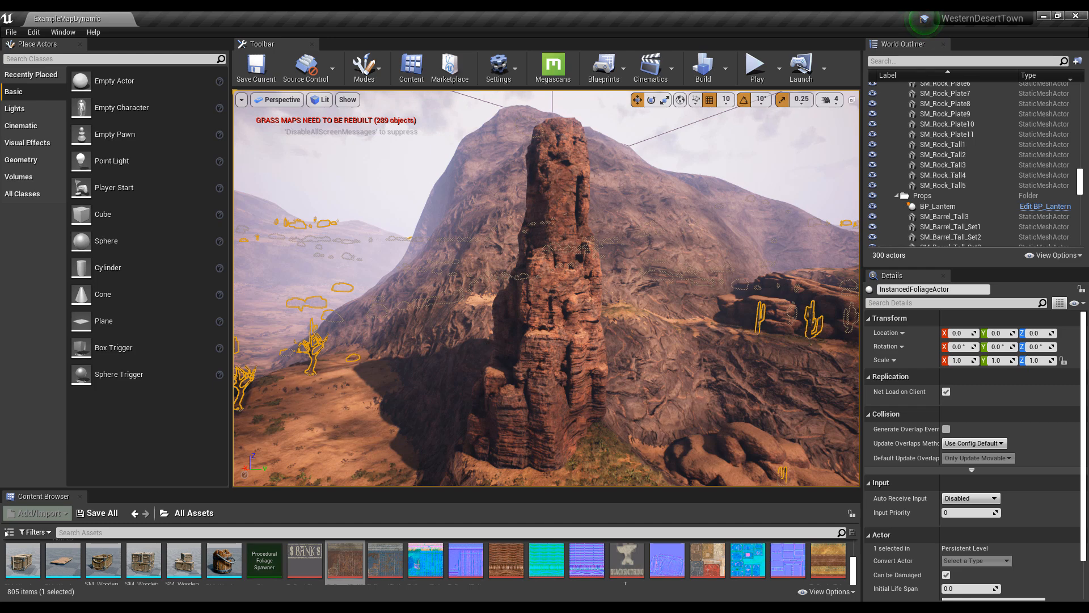
Step: Fly the viewport from the tall rock spire toward the western town buildings
drag(541, 278, 541, 174)
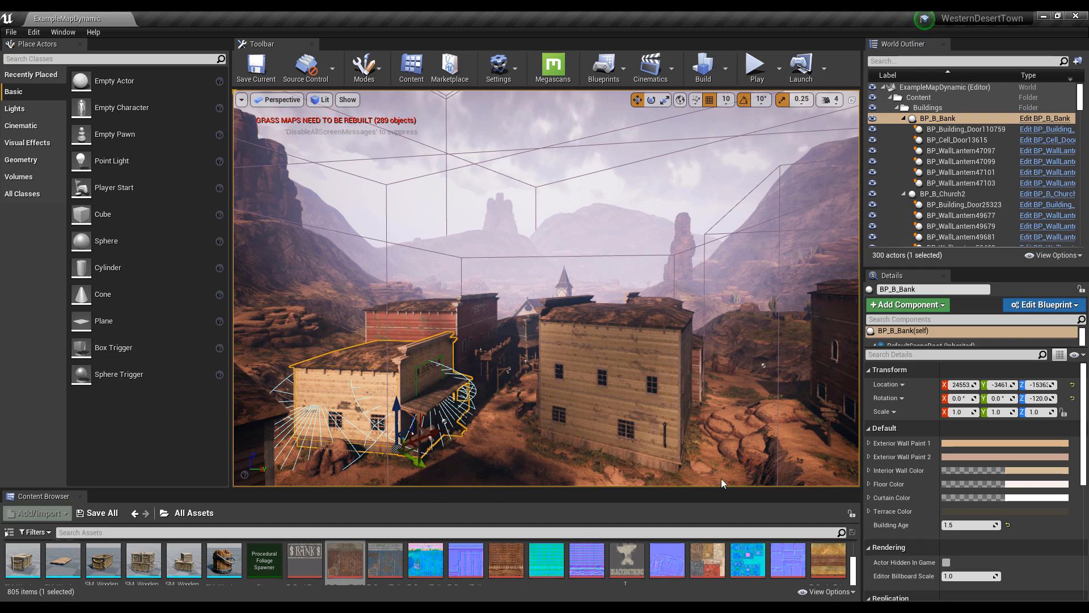
mouse_move(1006, 157)
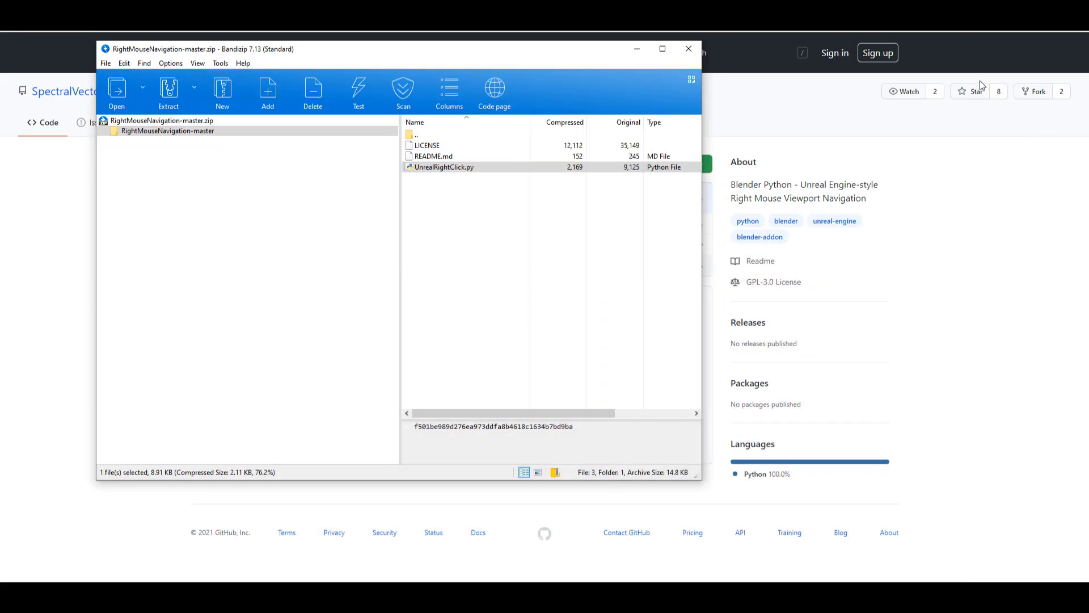
mouse_move(888, 149)
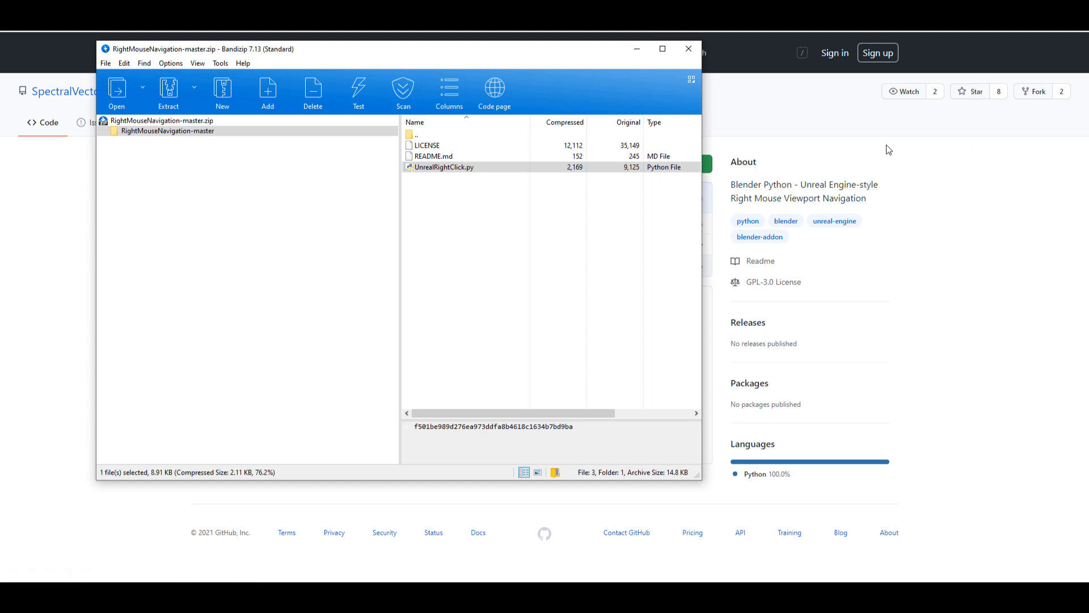
click(689, 49)
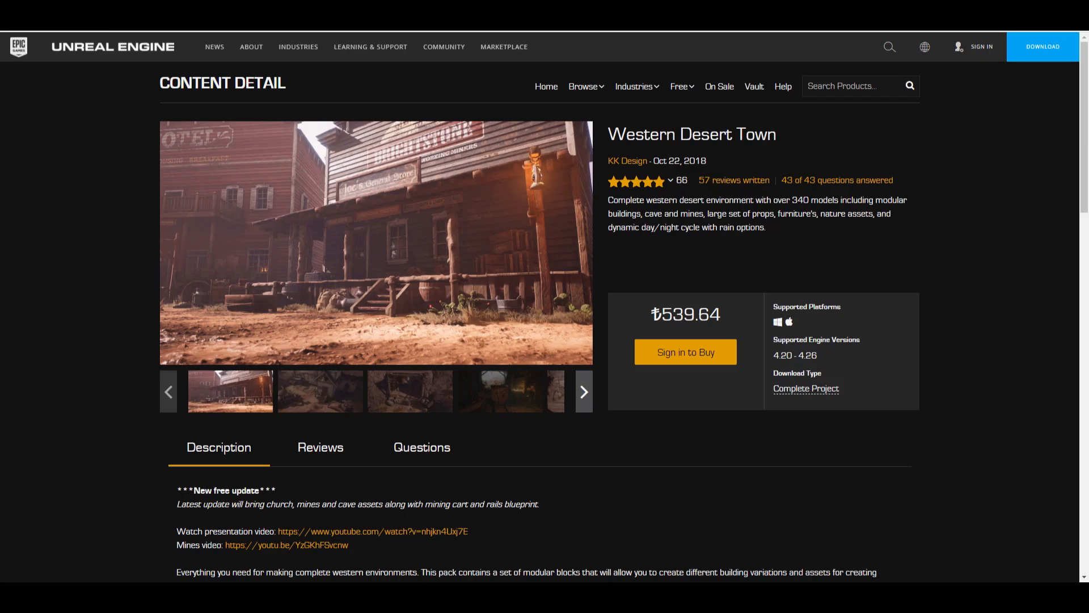
mouse_move(668, 450)
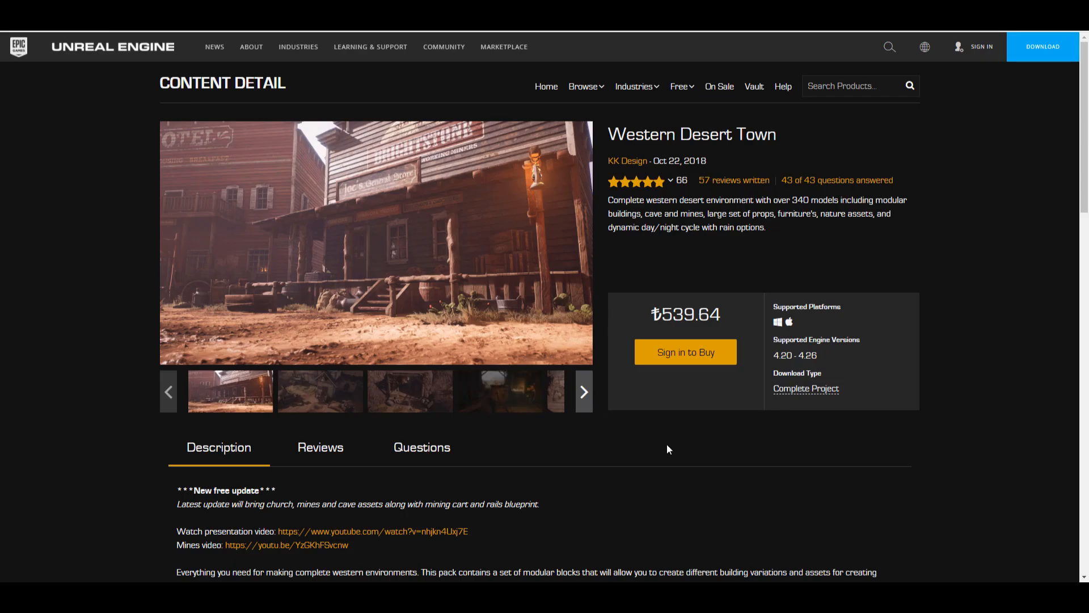
mouse_move(697, 232)
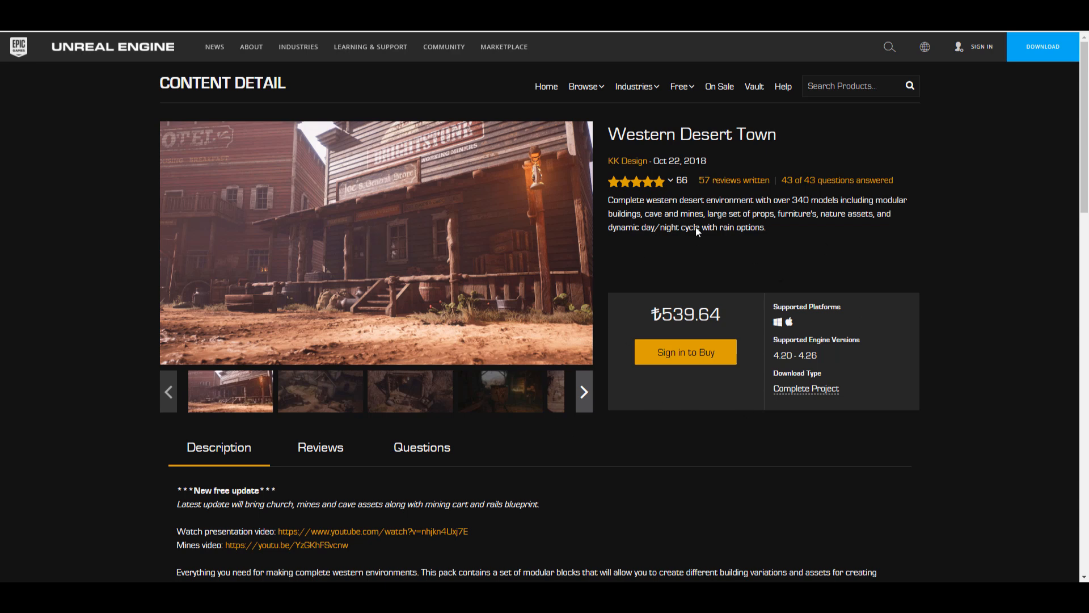
mouse_move(591, 369)
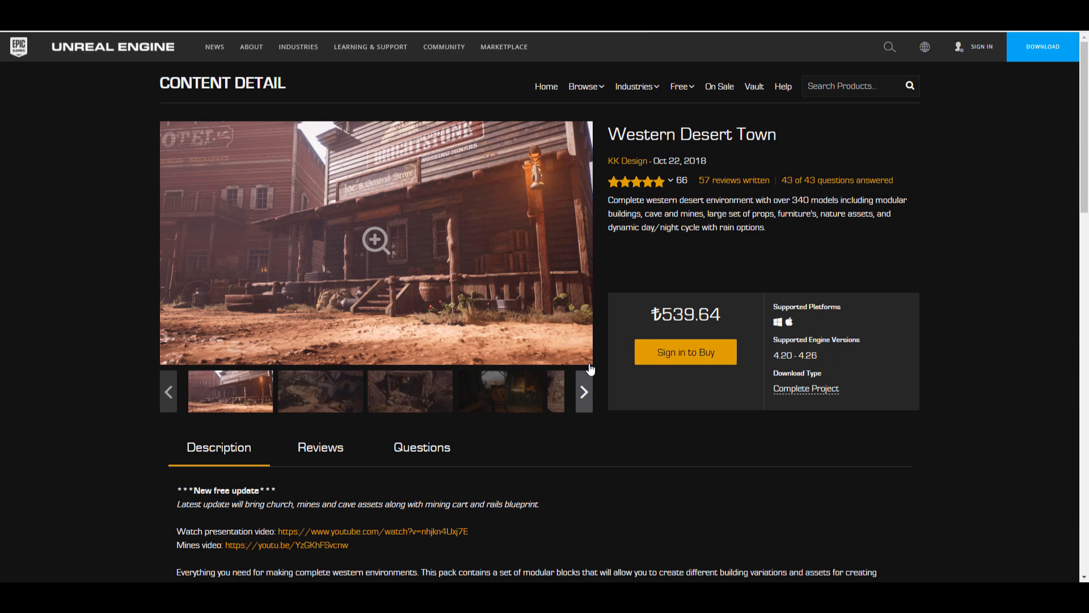
mouse_move(498, 495)
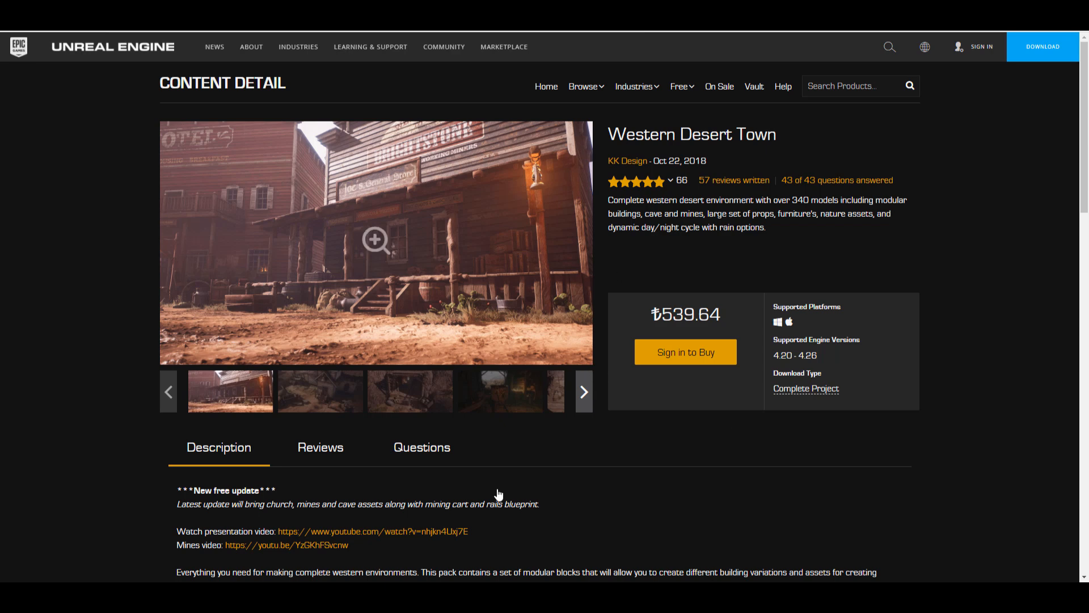
Step: View the Downtown West Modular Pack page, then the Industrial Area Hangar listing
click(251, 47)
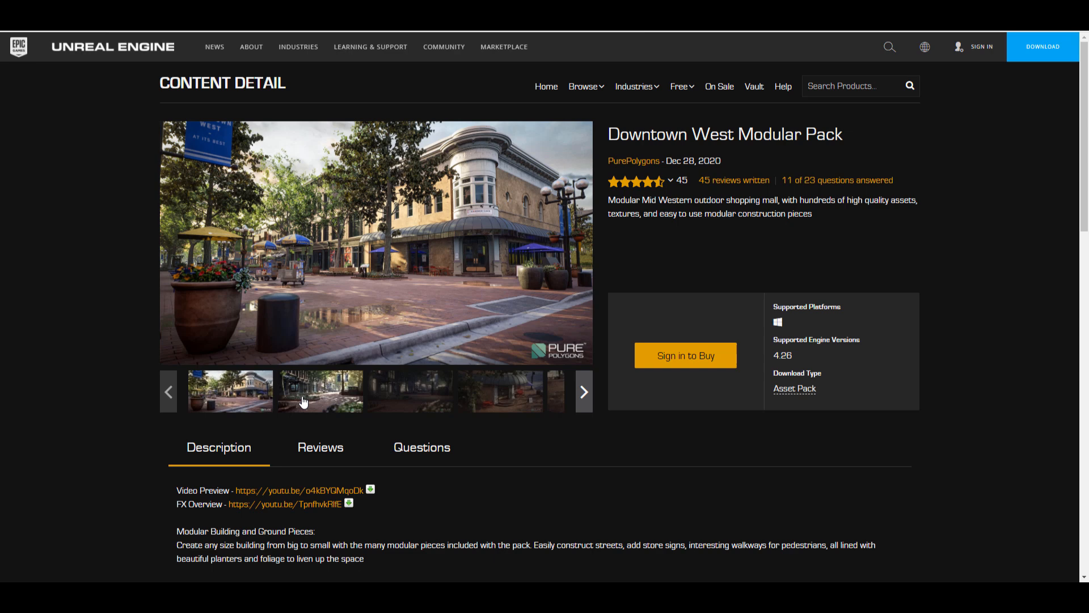
click(320, 391)
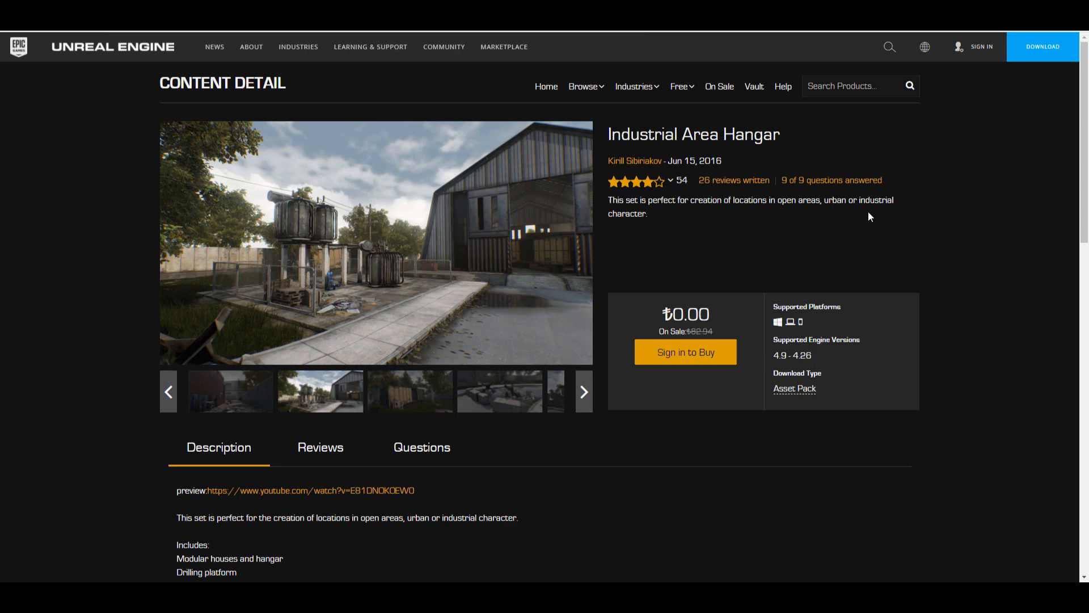
mouse_move(909, 254)
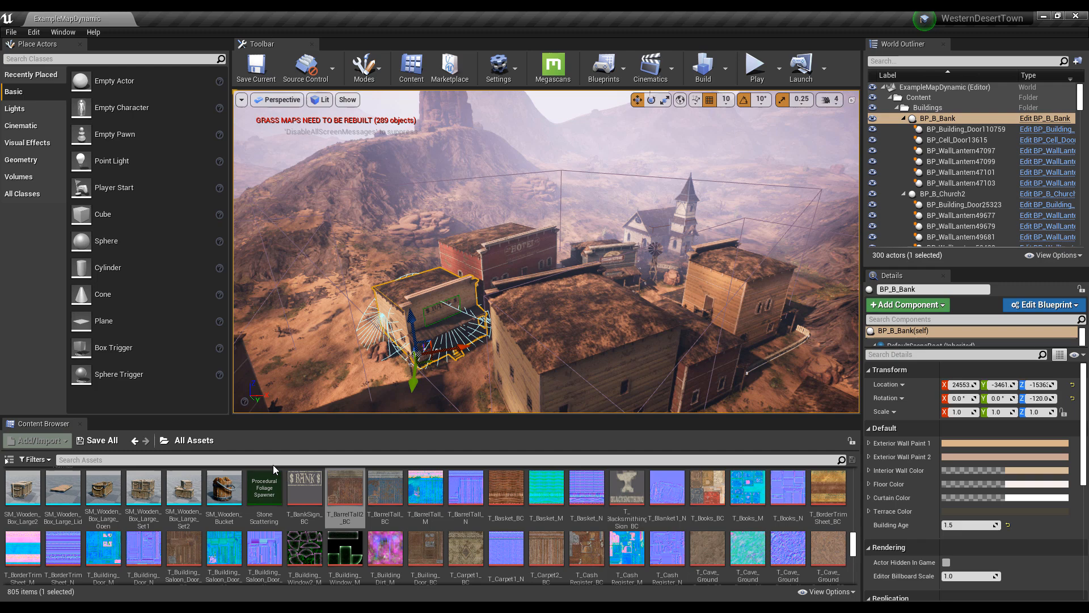
Step: Select the SM_Wooden_Bucket asset in the enlarged Content Browser
click(224, 488)
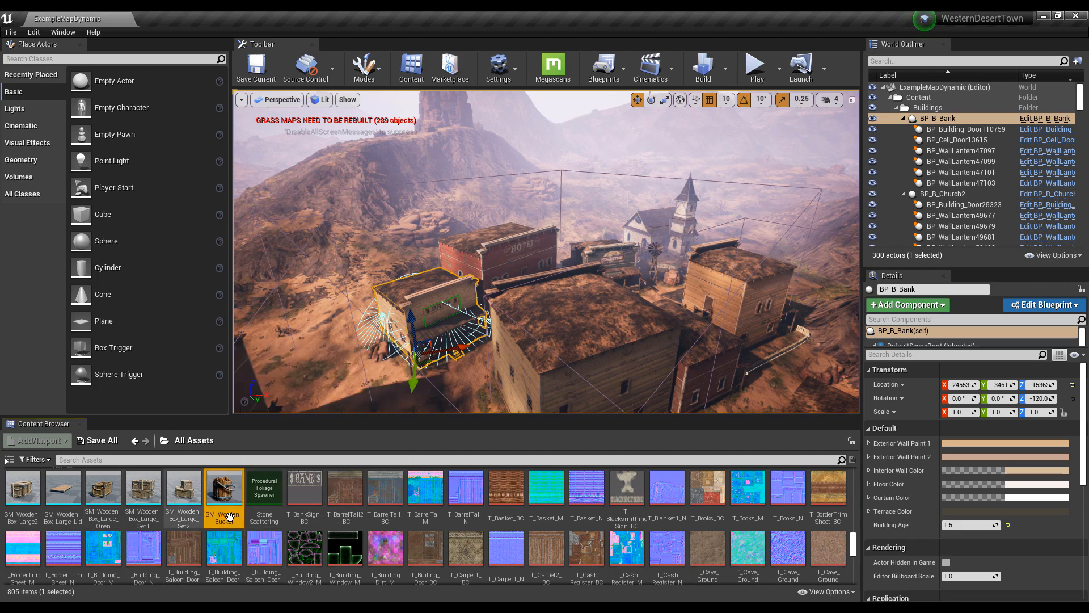
click(14, 32)
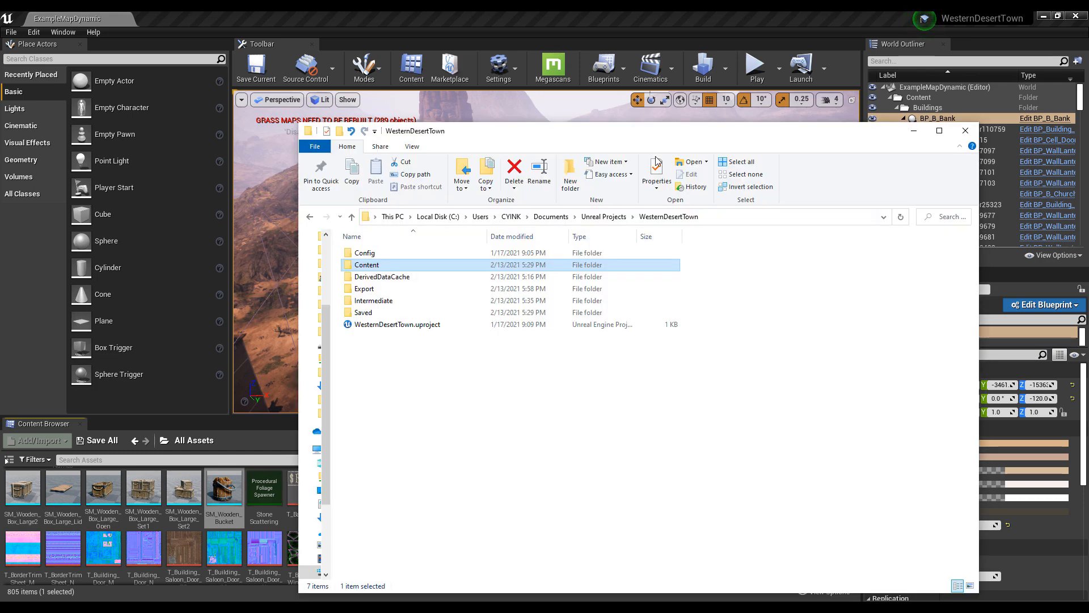
mouse_move(737, 273)
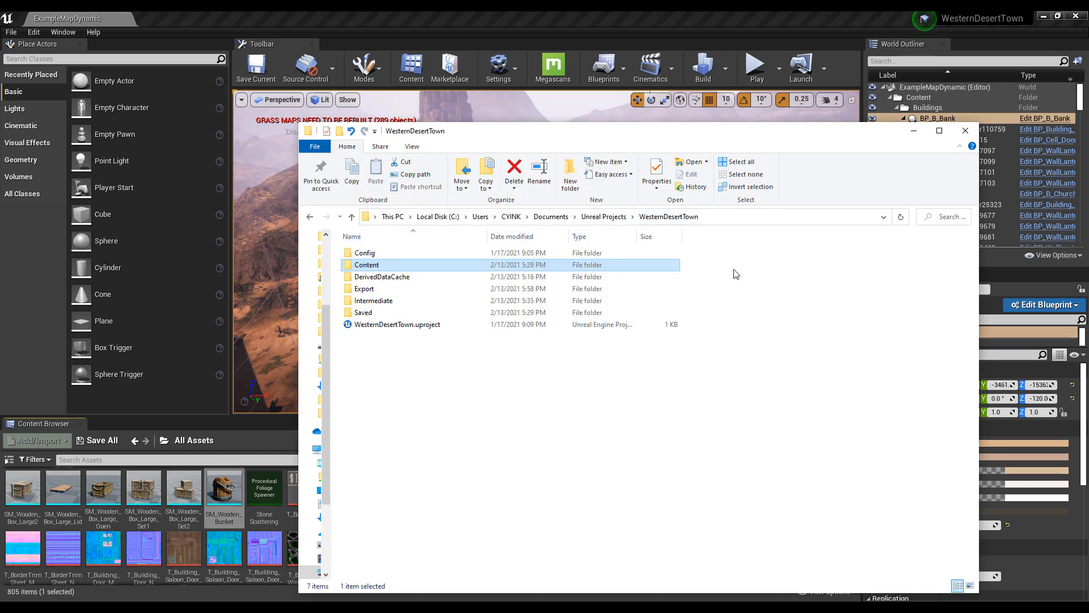
mouse_move(395, 240)
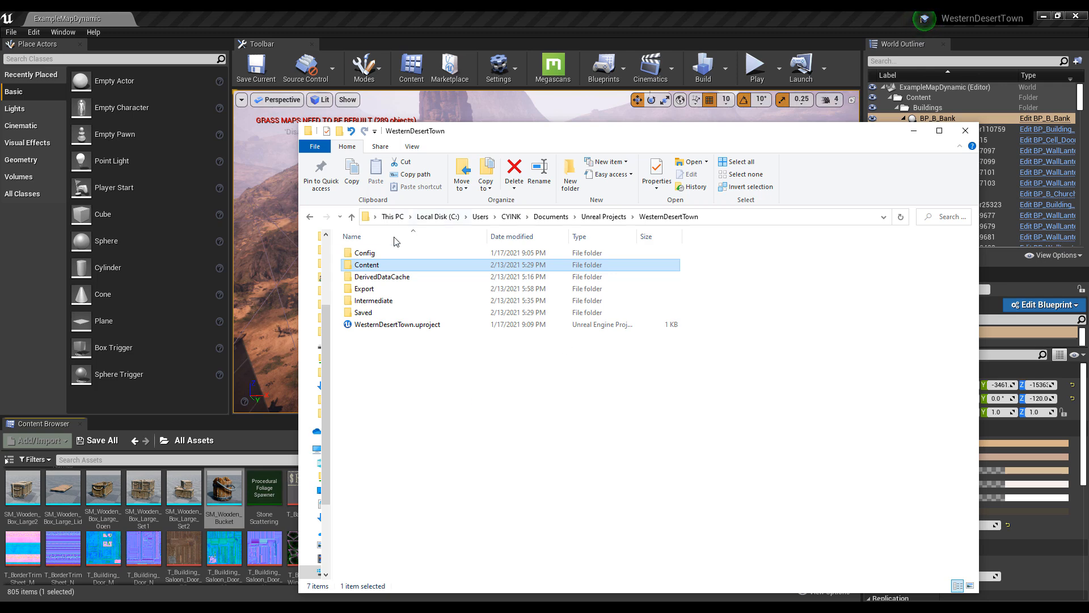
Step: Browse Content > WesterTown > Models > Nature and select the first cave block FBX
double_click(366, 264)
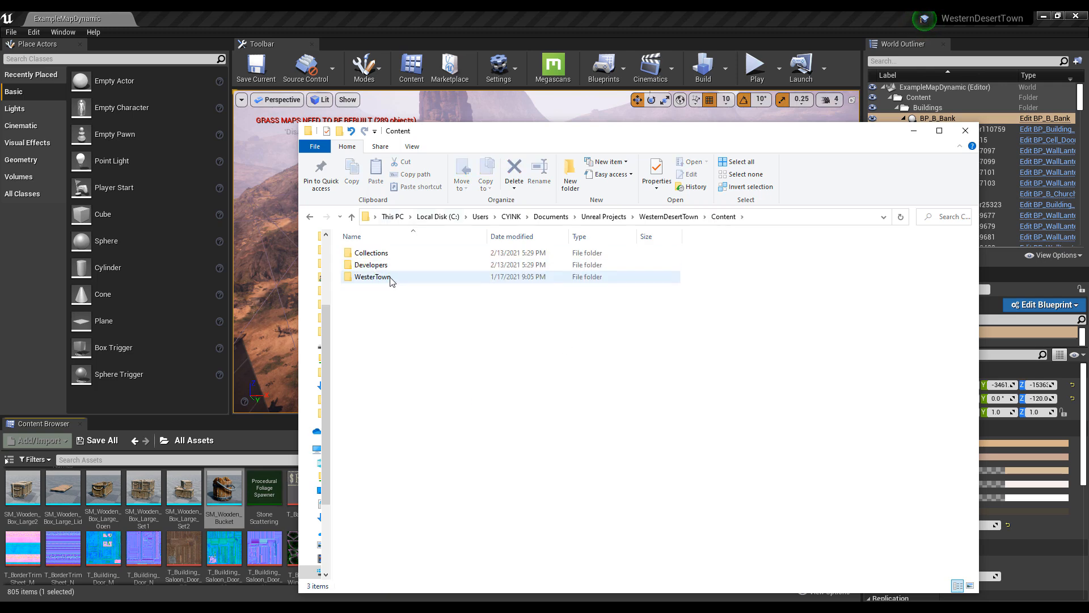
double_click(371, 276)
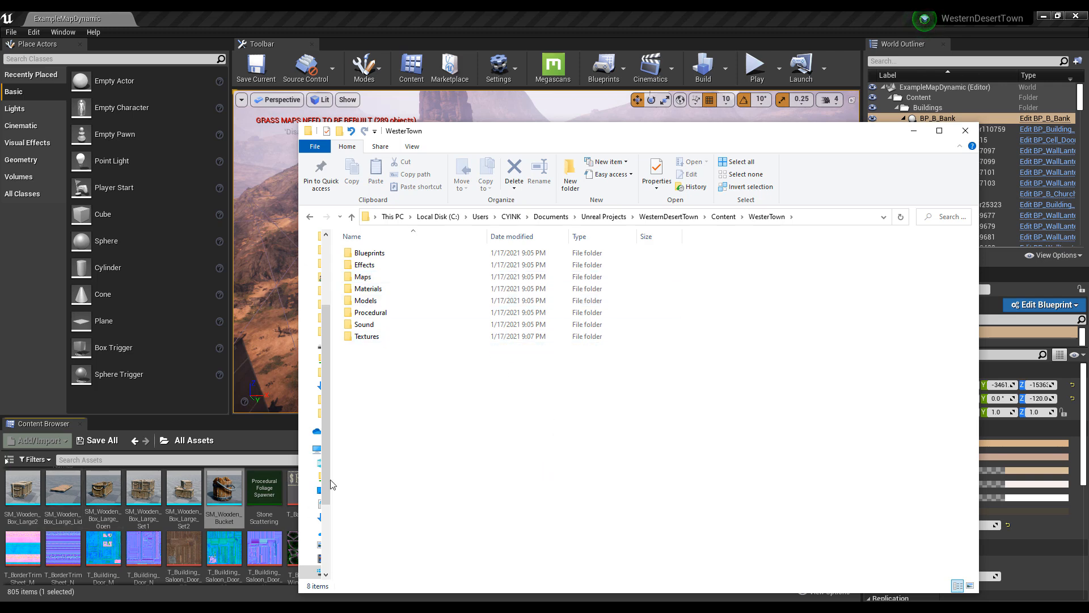
mouse_move(527, 373)
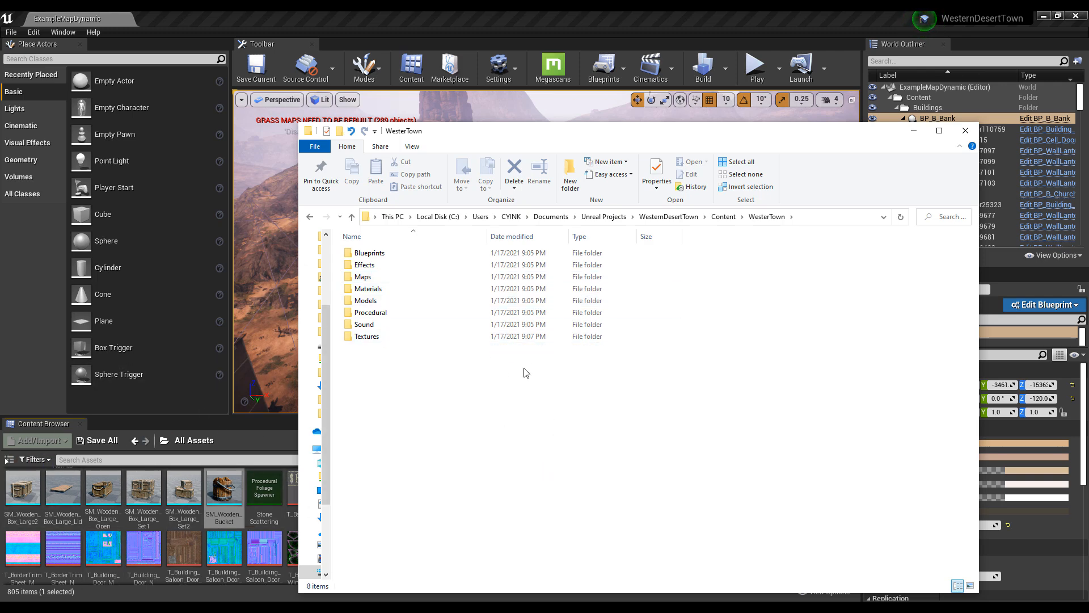
double_click(368, 300)
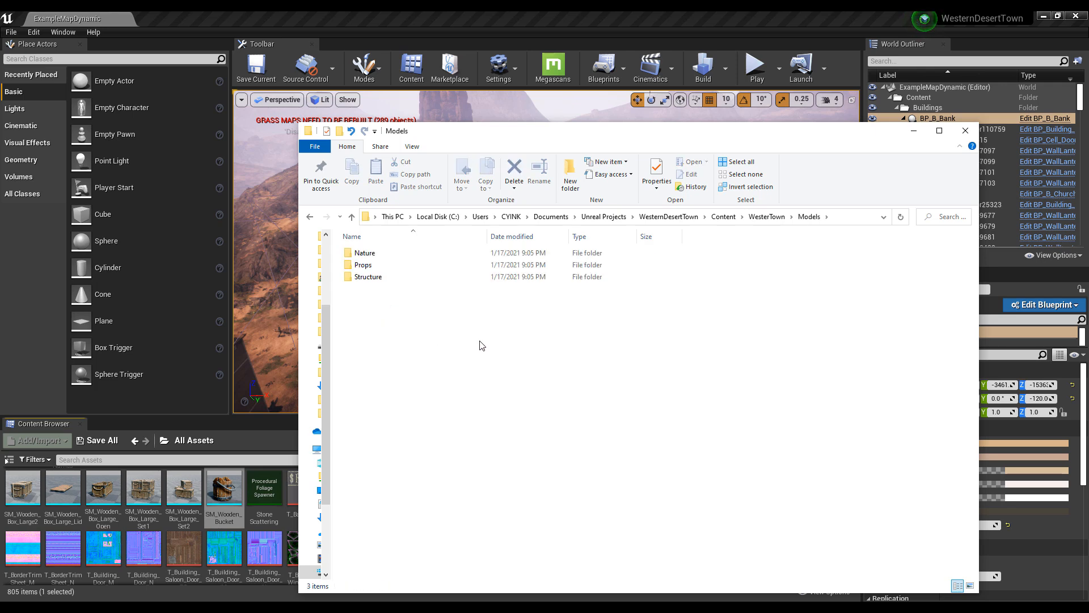
mouse_move(383, 321)
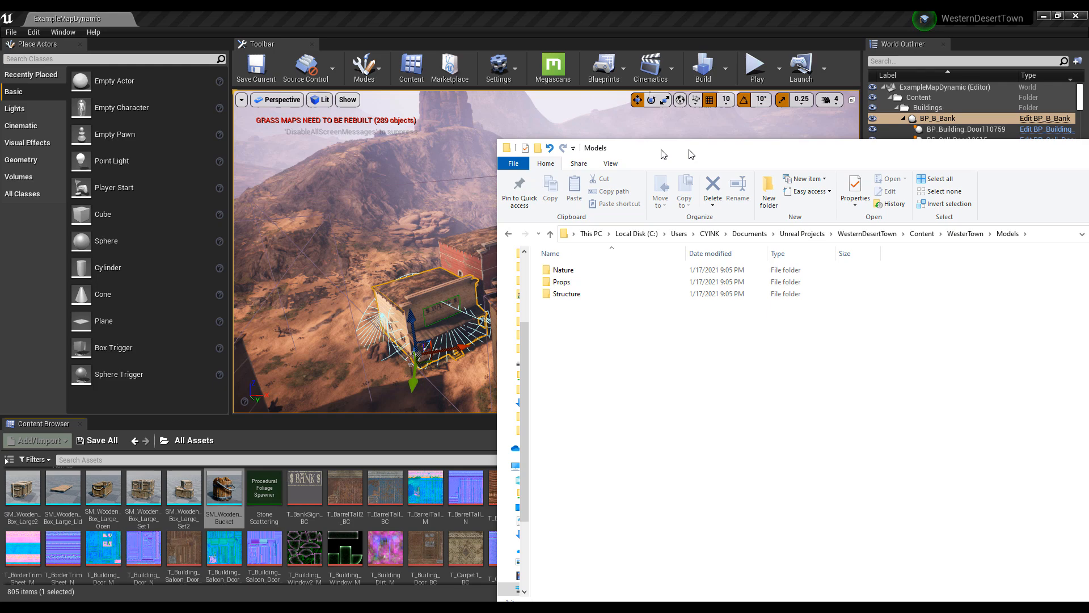
double_click(563, 270)
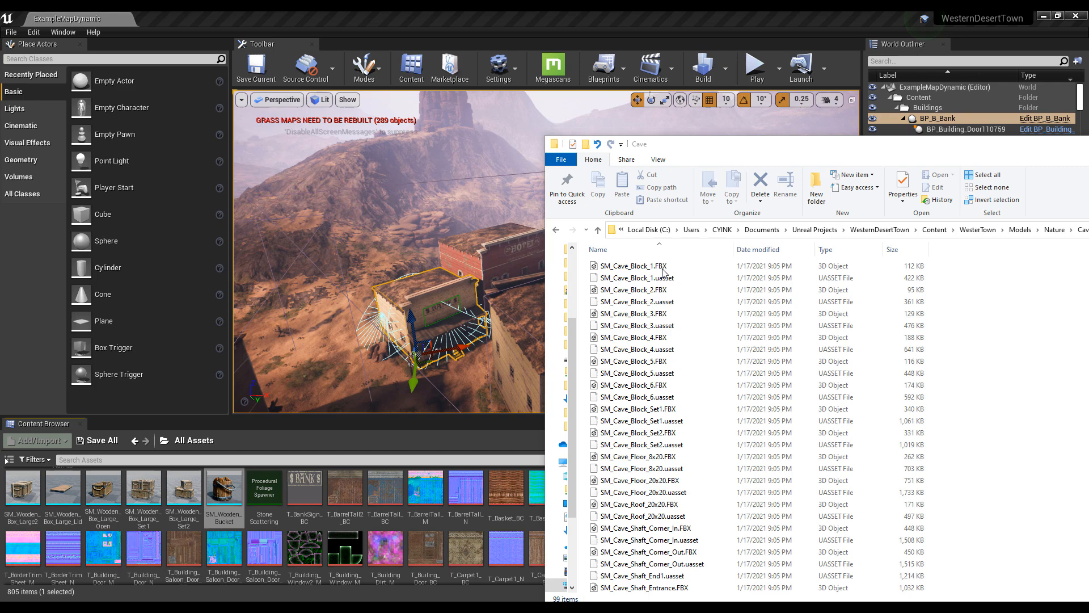
click(633, 266)
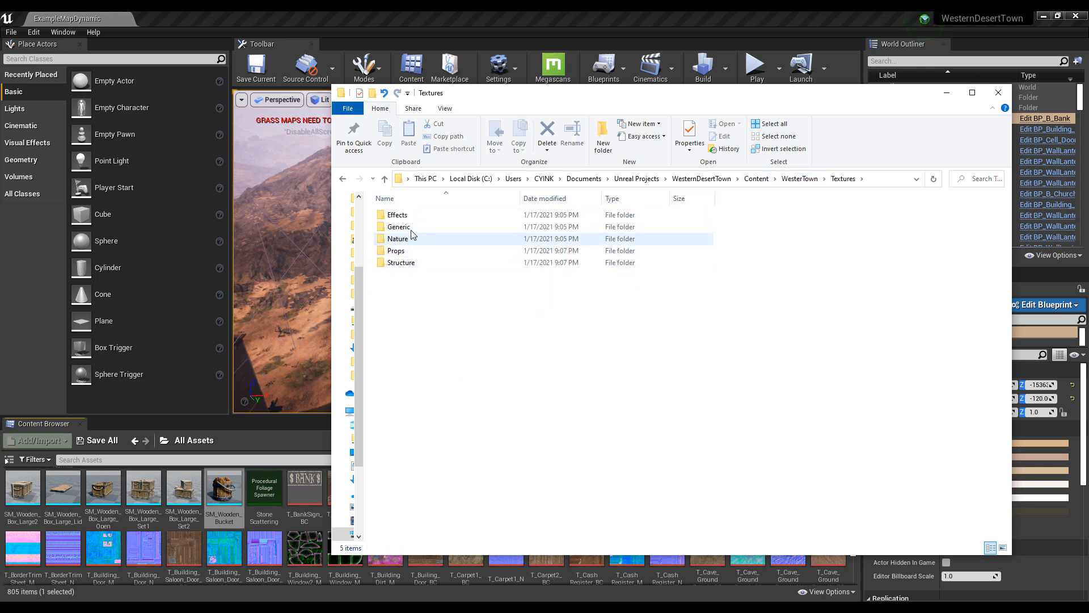
Step: Open the Props textures folder, select T_Basket_BC and scroll through the texture files
double_click(396, 250)
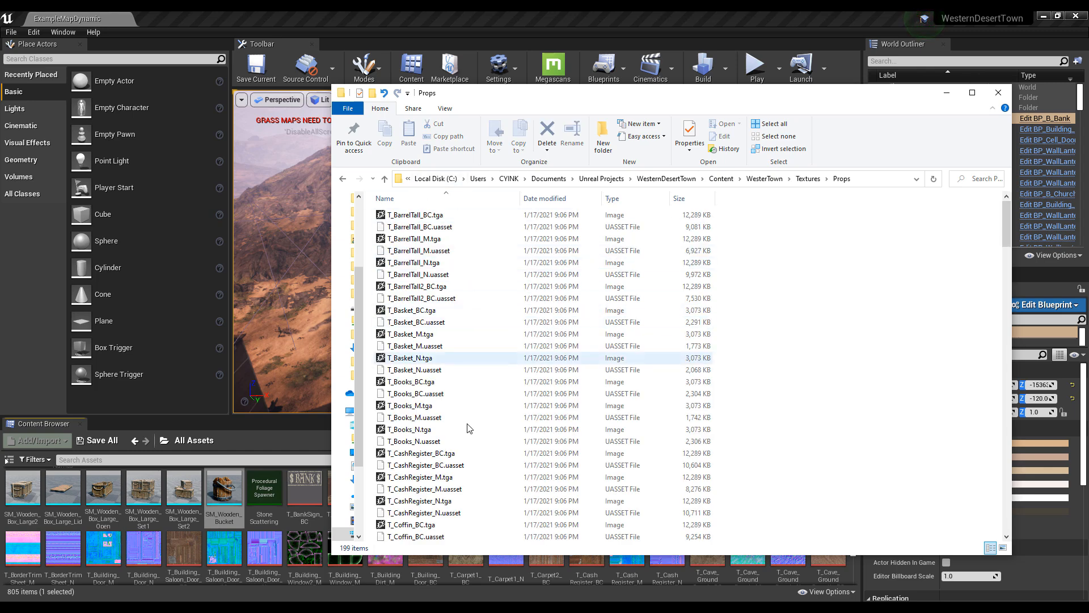
click(412, 310)
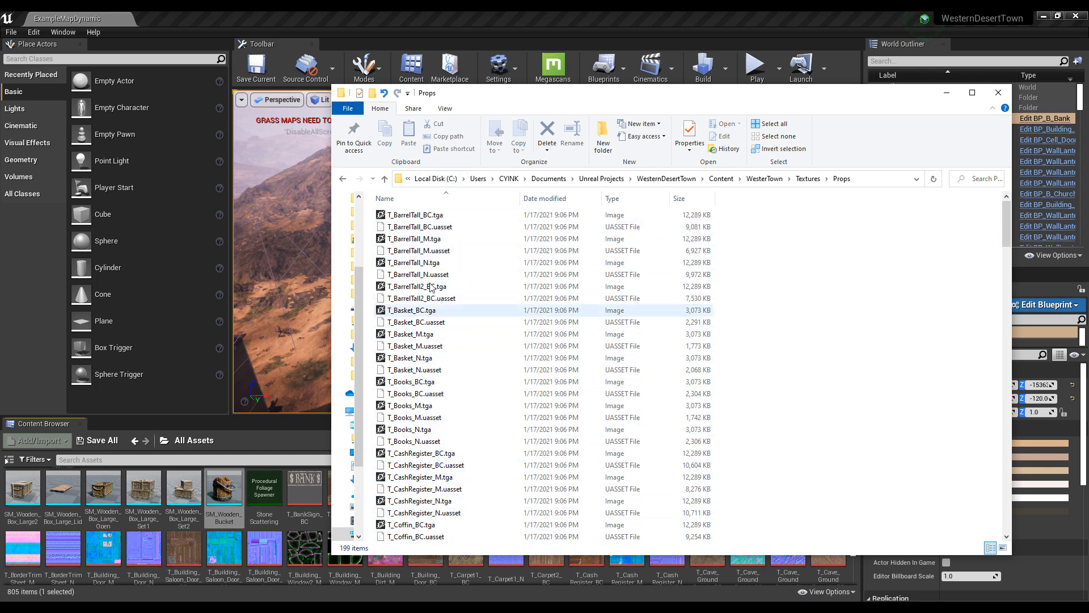
scroll(down, 3)
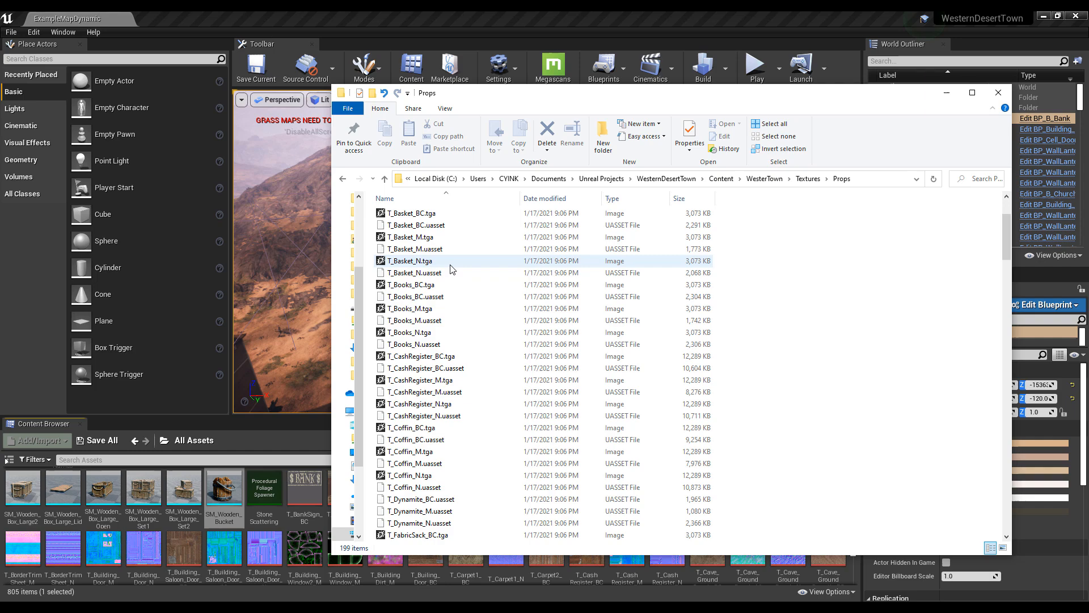
scroll(down, 3)
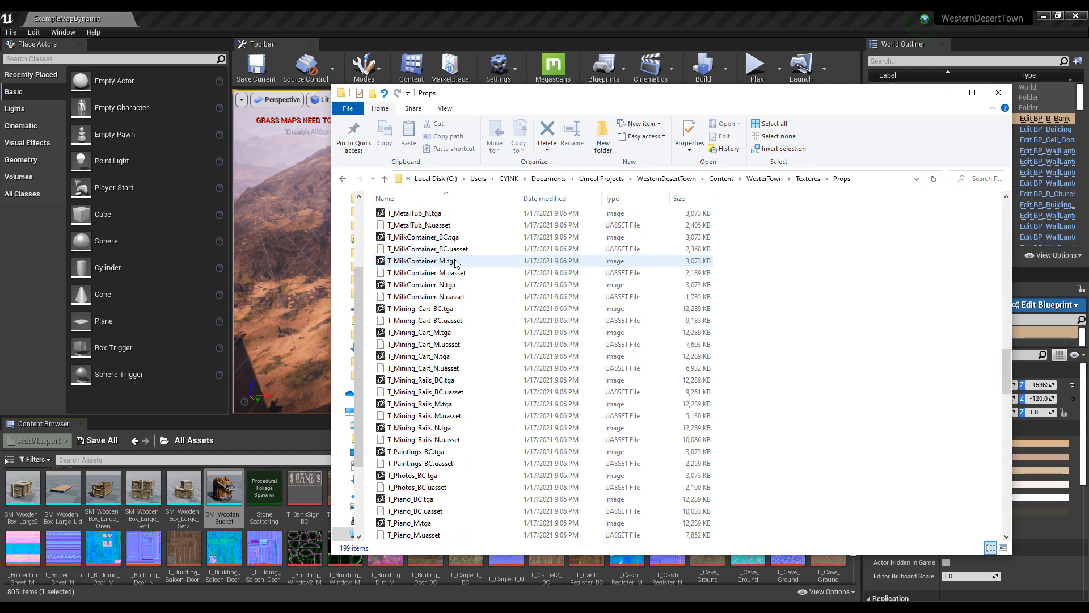
scroll(down, 3)
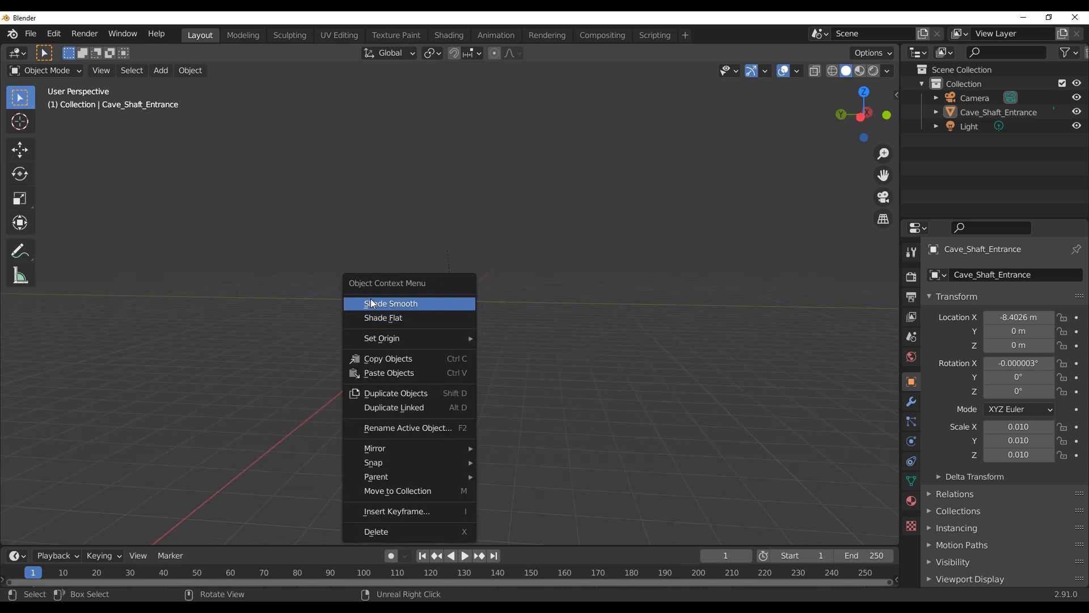
Step: Navigate the Blender viewport toward the Cave_Shaft_Entrance model
click(391, 303)
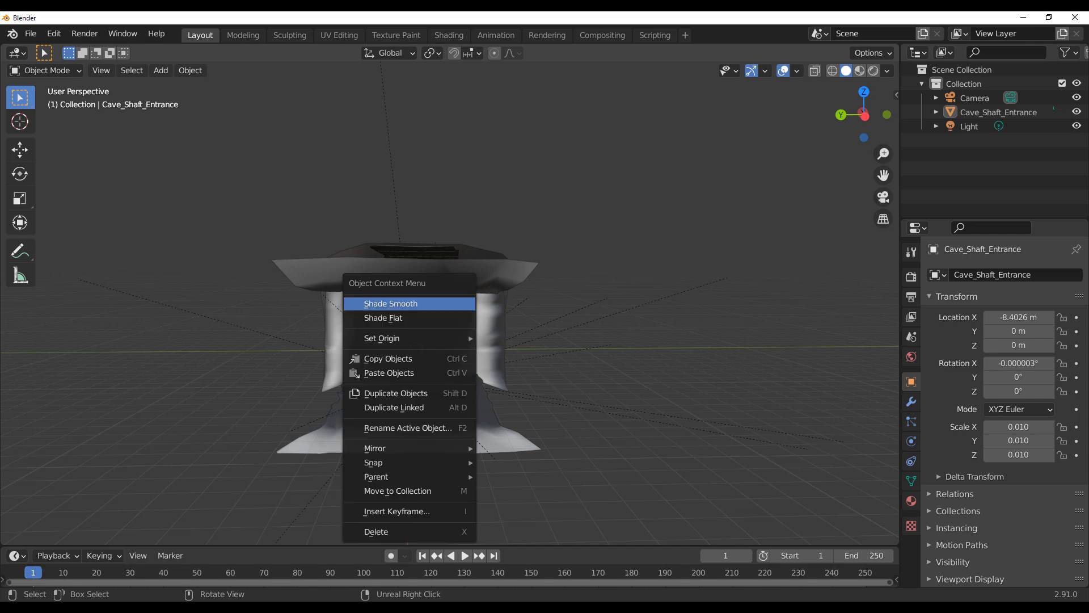
mouse_move(391, 304)
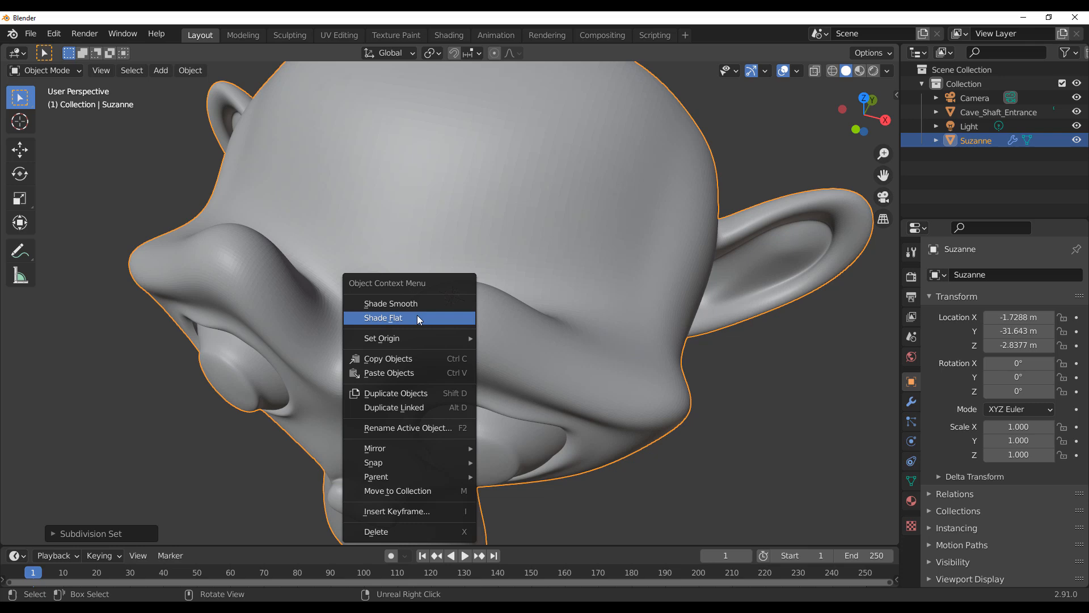
Step: Apply Shade Flat to Suzanne, then switch it back to Shade Smooth
click(382, 318)
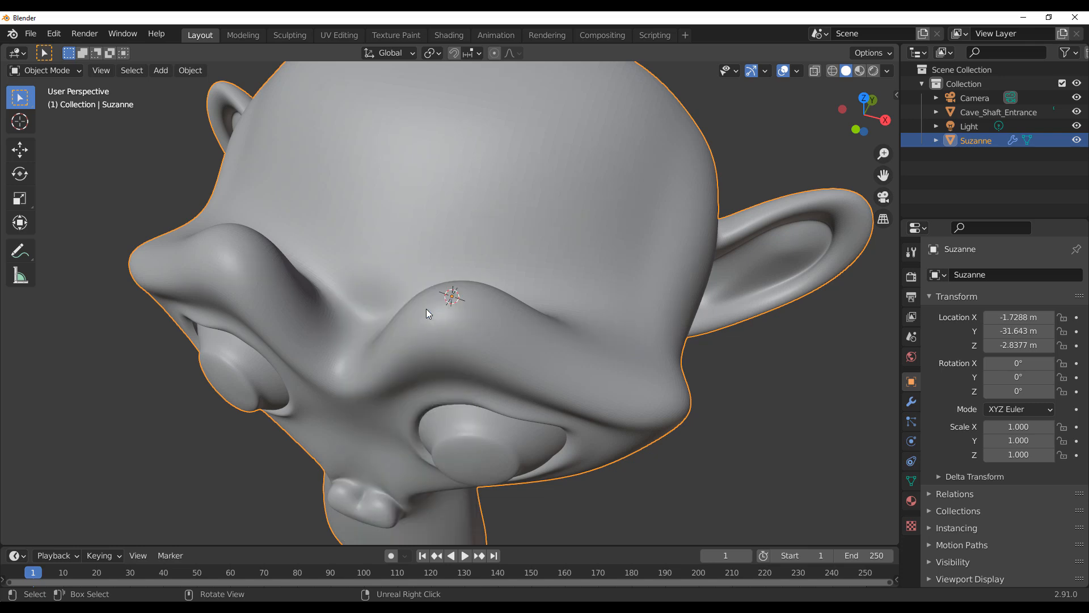
right_click(427, 315)
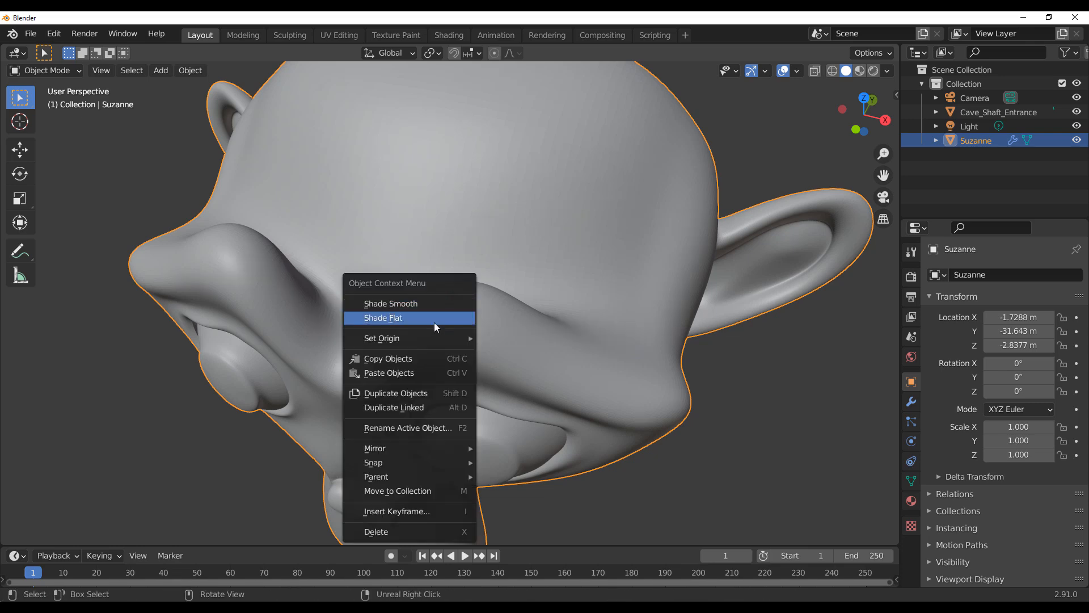
mouse_move(421, 293)
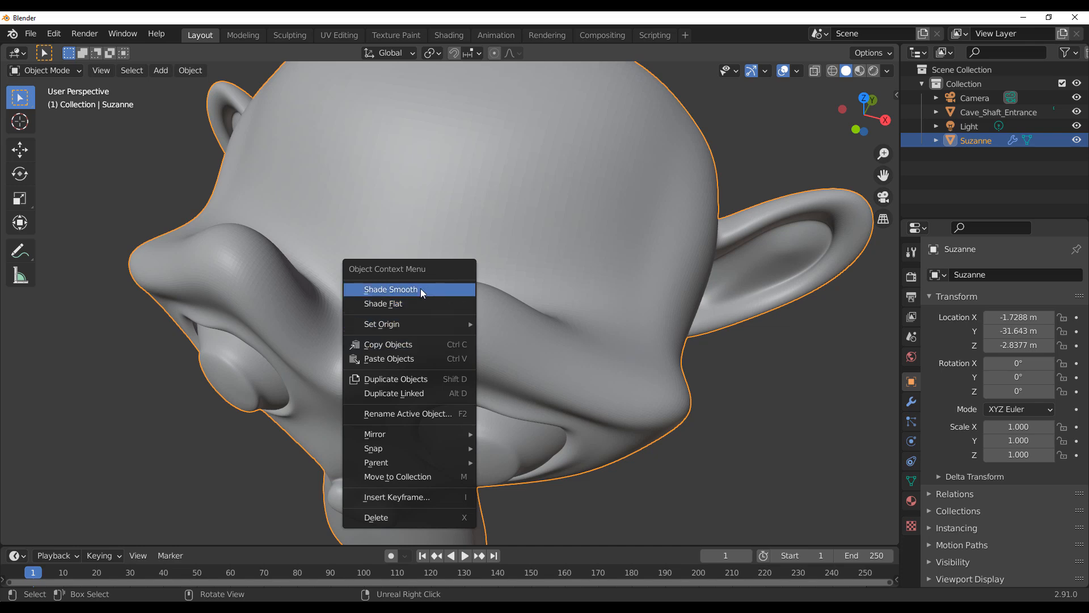
click(391, 290)
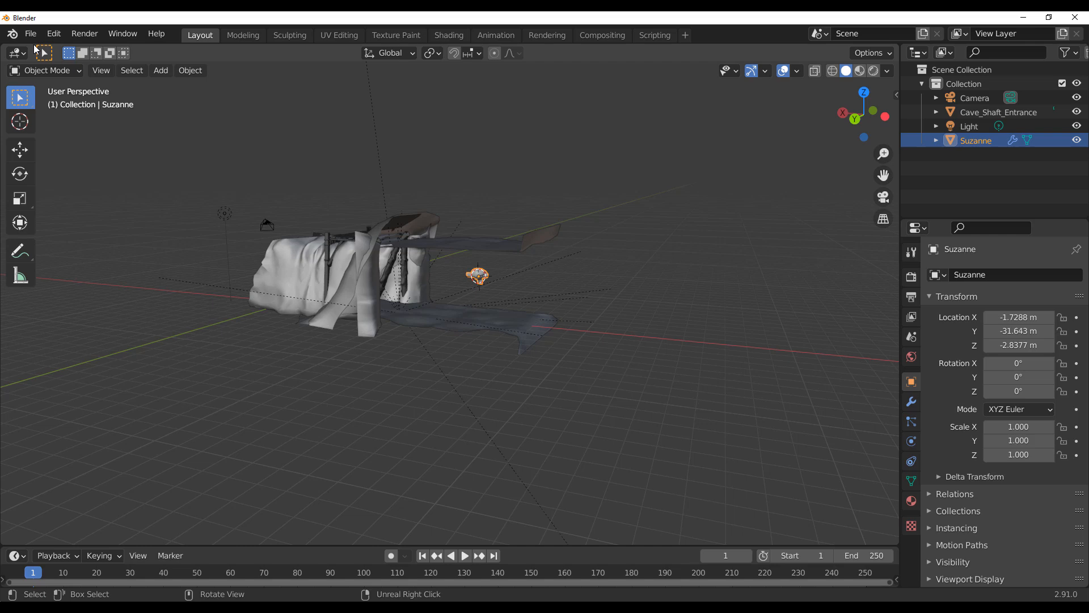
Step: Import SM_Rock_Tall1.FBX from the Models/Nature/Rocks folder via File > Import > FBX
click(30, 34)
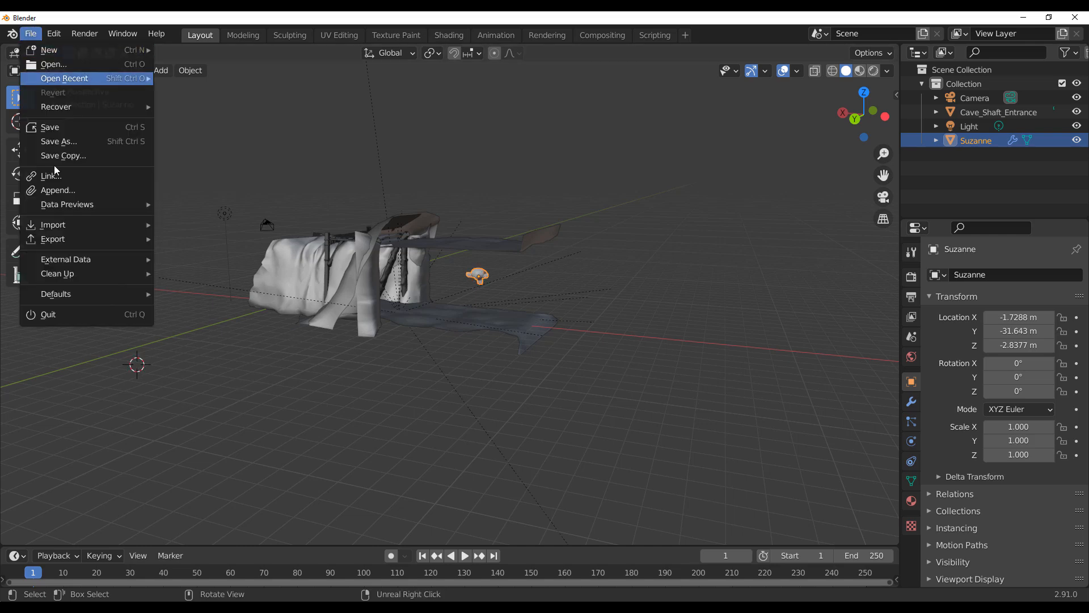
mouse_move(53, 225)
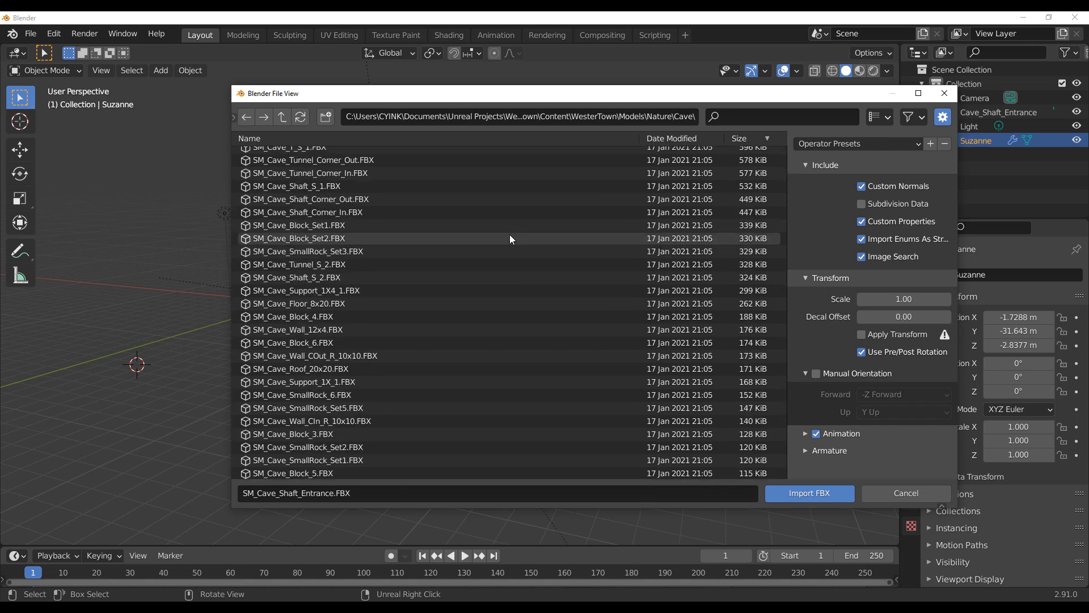
click(281, 117)
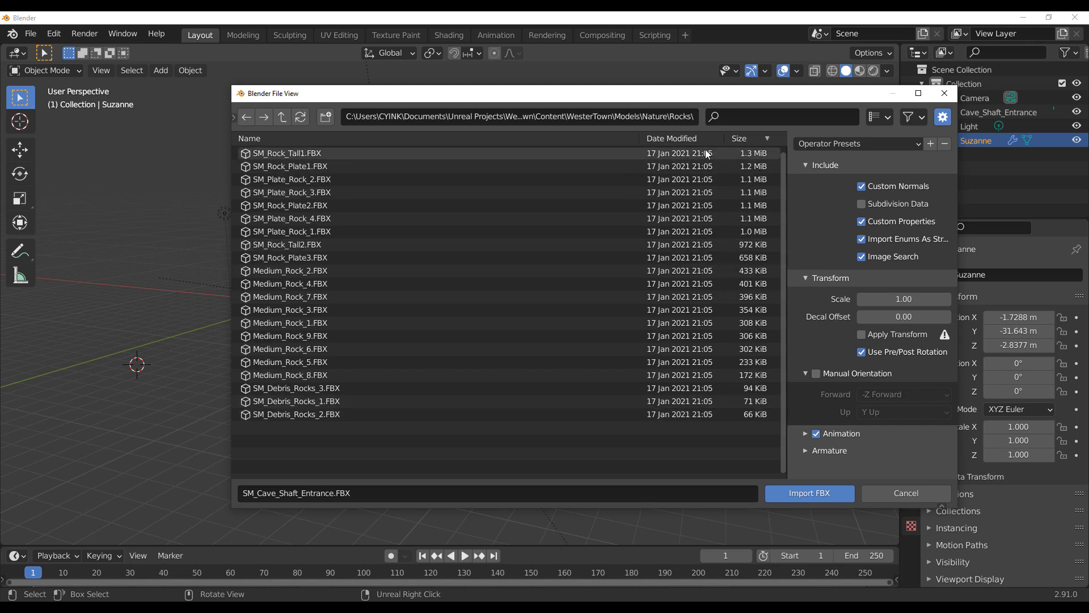
click(289, 153)
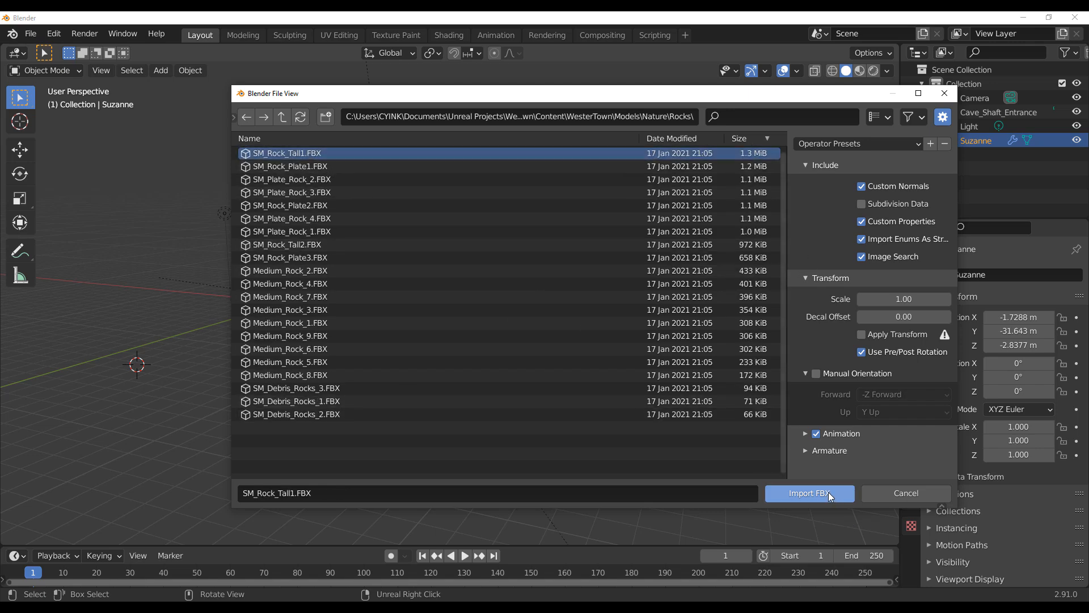
click(810, 494)
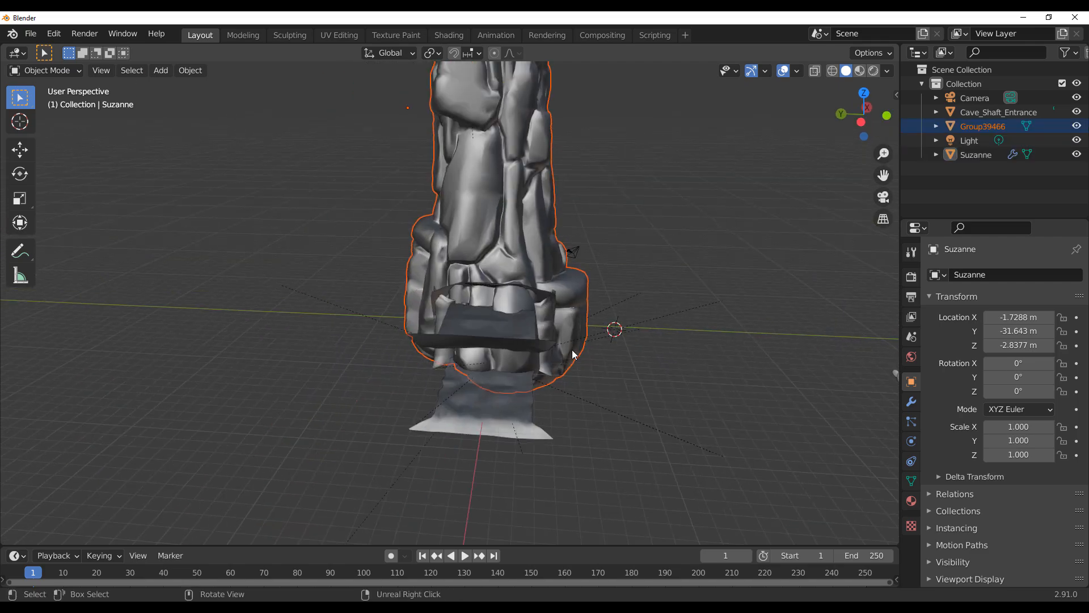
click(19, 149)
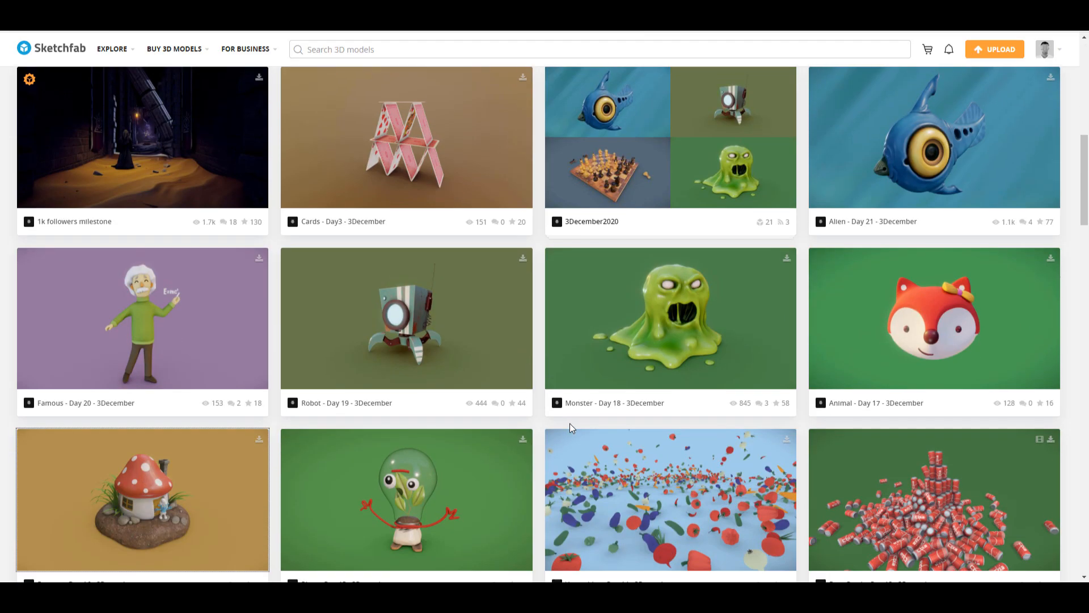
Step: Scroll the 3December models, then show the Explore categories menu on the newsfeed
scroll(down, 3)
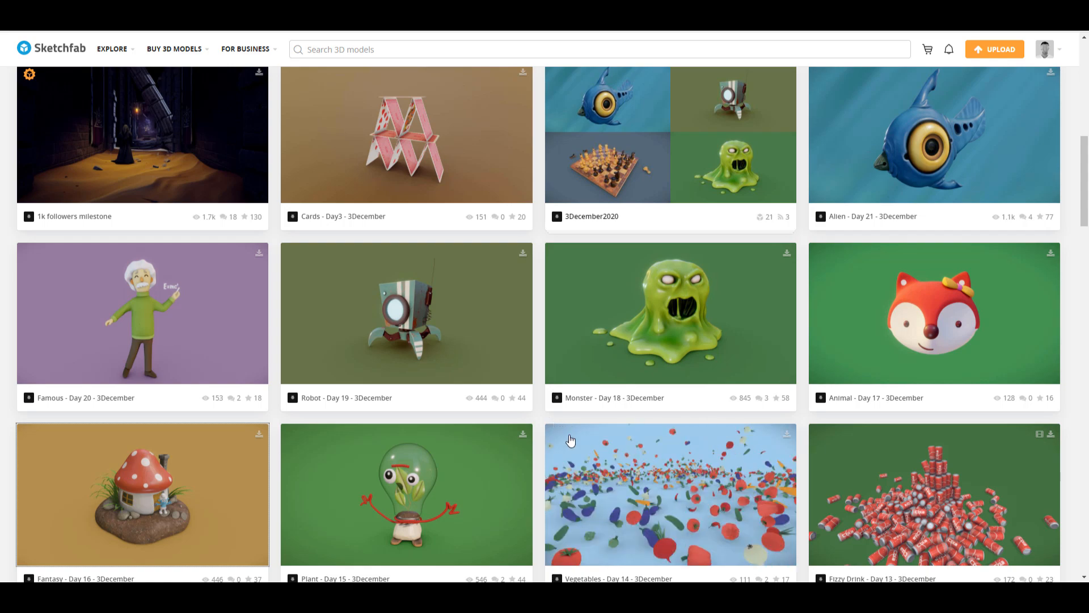
scroll(down, 3)
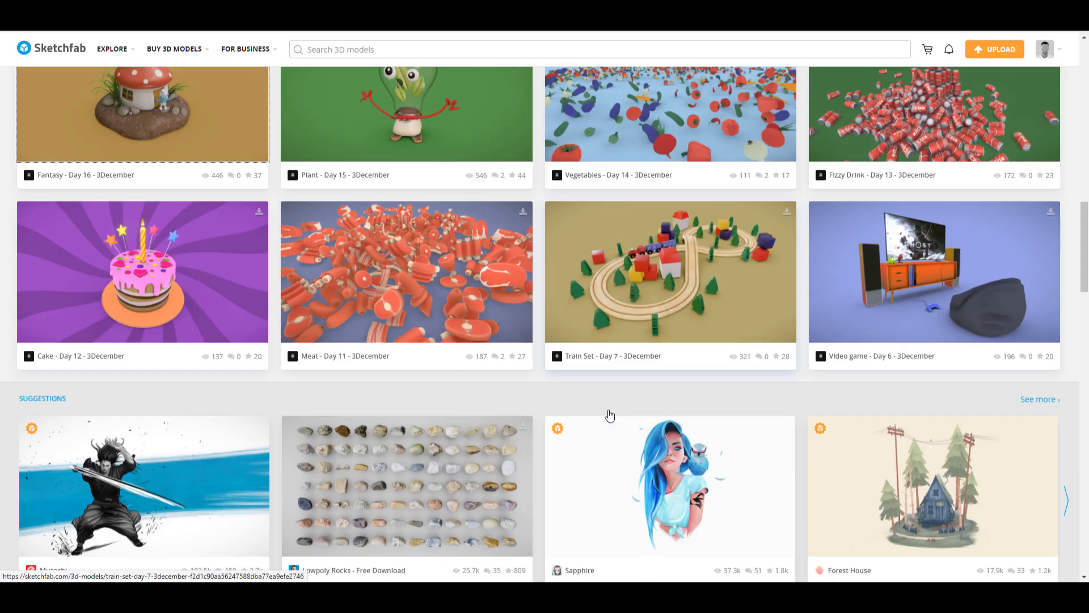
scroll(down, 3)
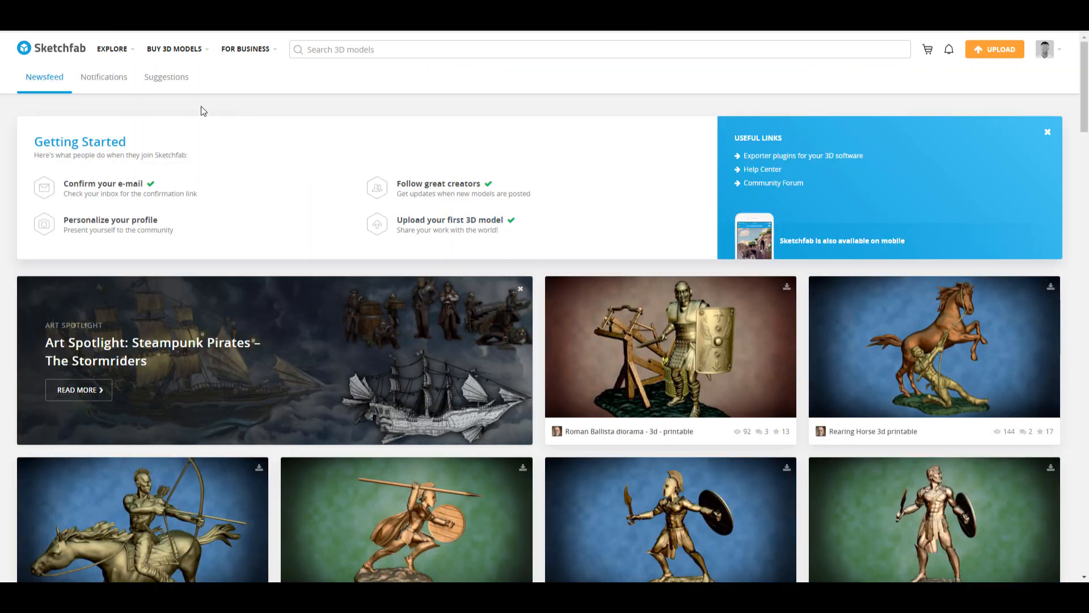
click(113, 49)
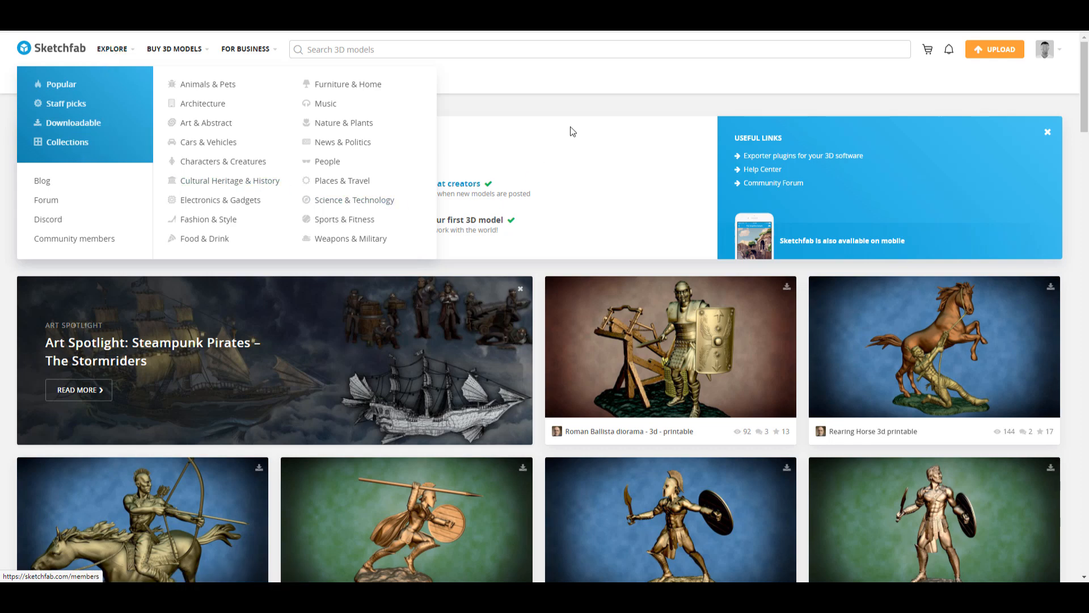
Step: Choose Explore > Downloadable and scroll down this week's downloadable models
click(72, 122)
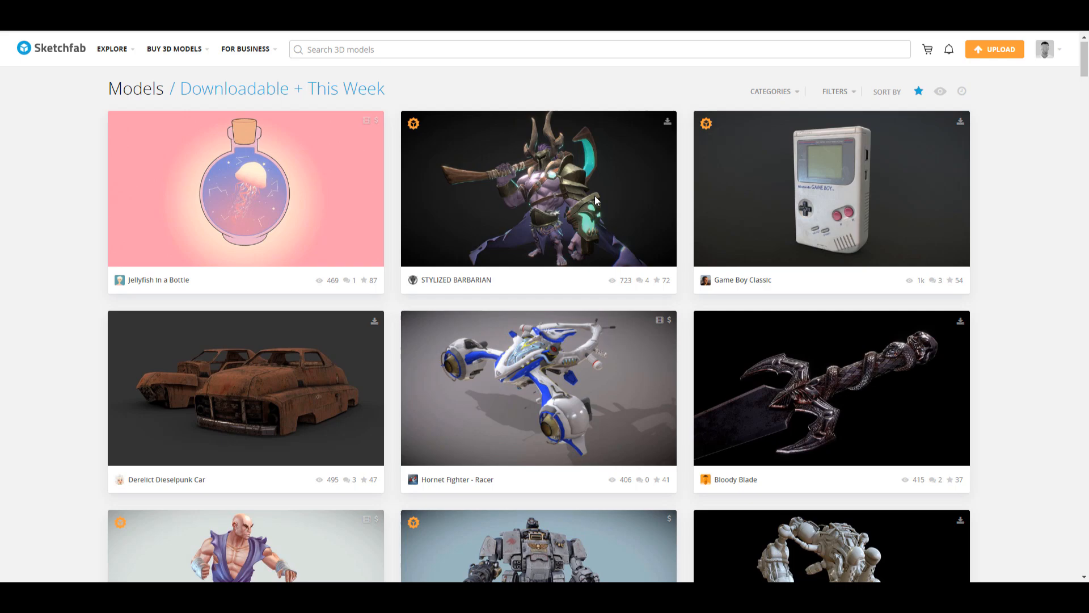
scroll(down, 3)
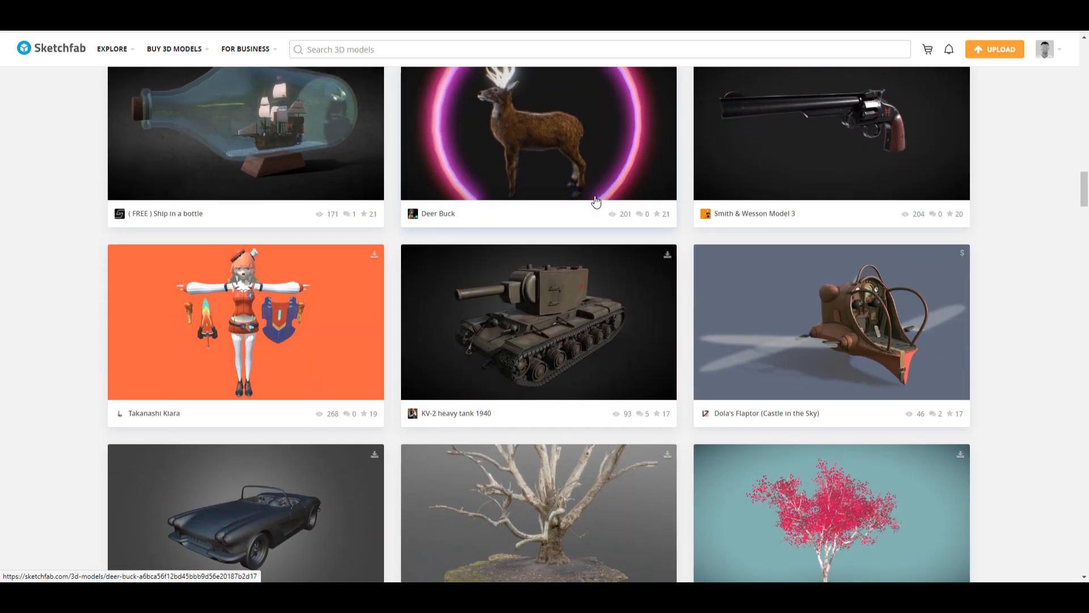
scroll(down, 3)
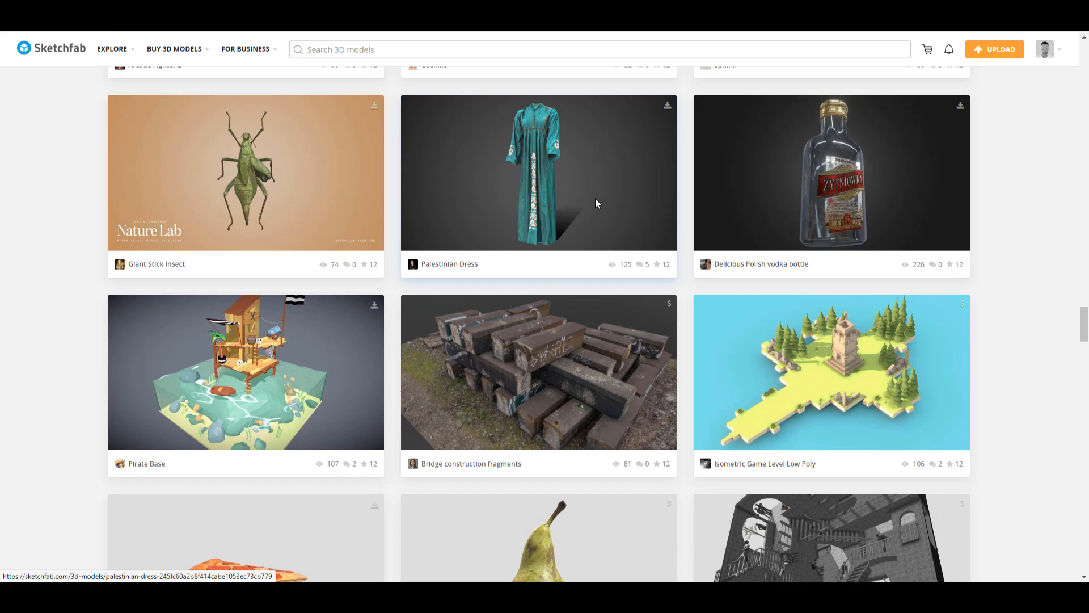
scroll(down, 3)
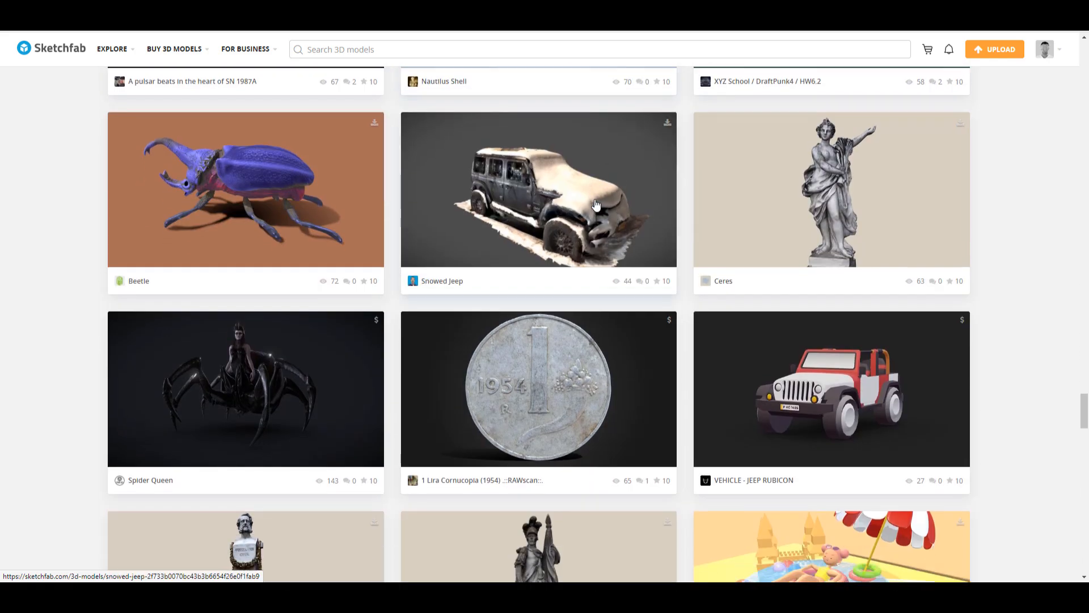
scroll(down, 3)
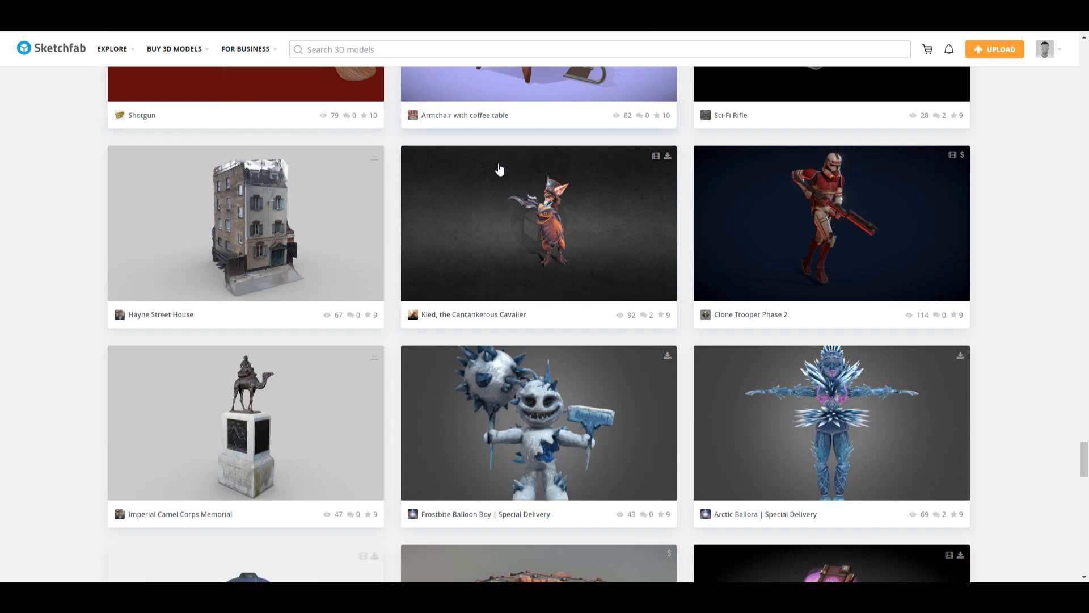
mouse_move(911, 208)
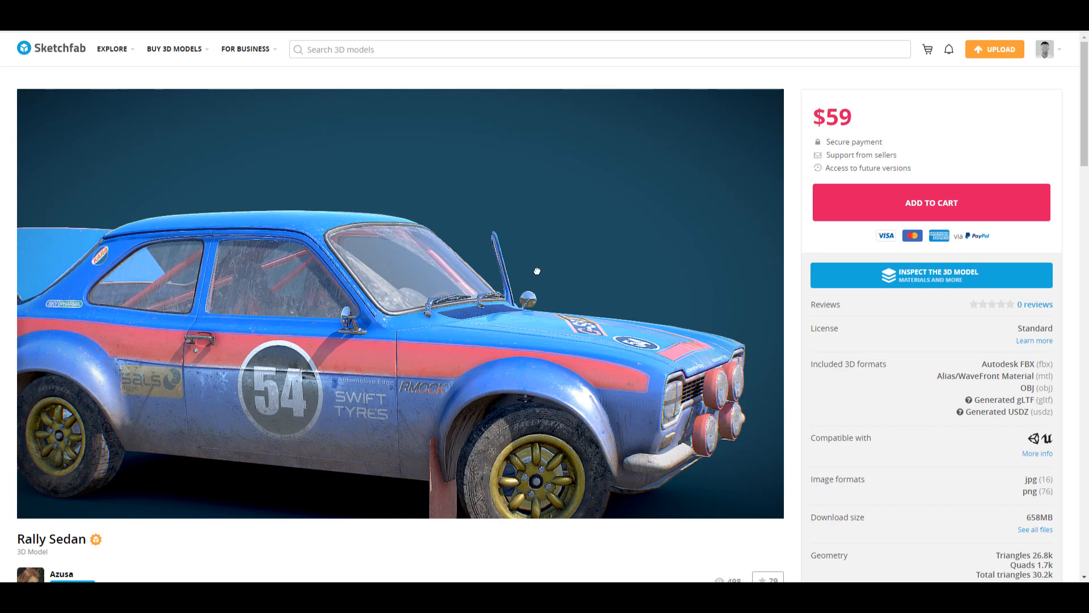
Step: Orbit the Rally Sedan's 3D preview to view the car from above and behind
drag(536, 270, 399, 288)
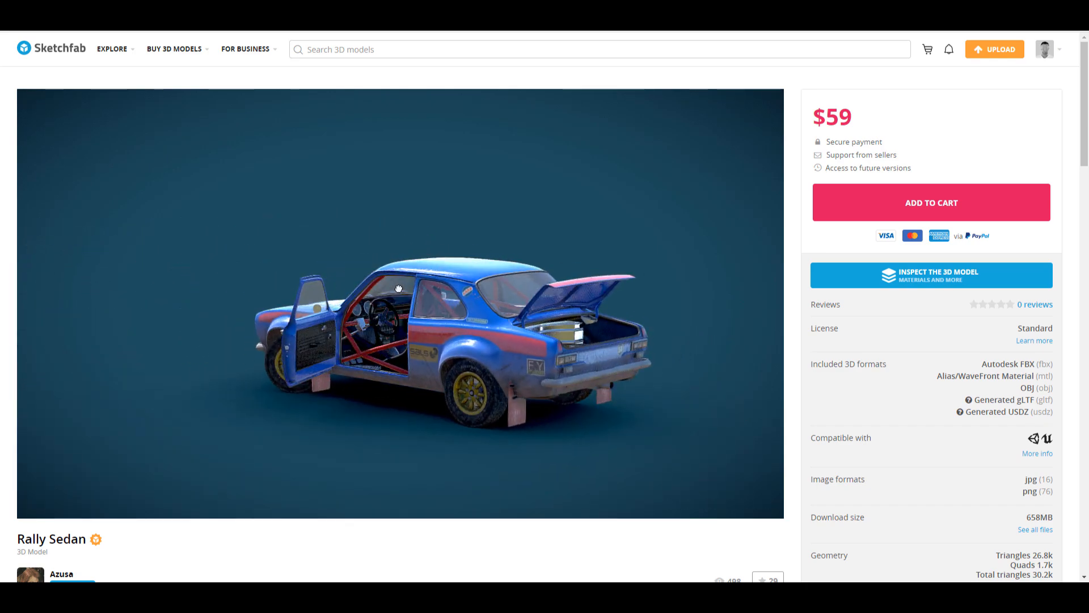
drag(399, 288, 410, 284)
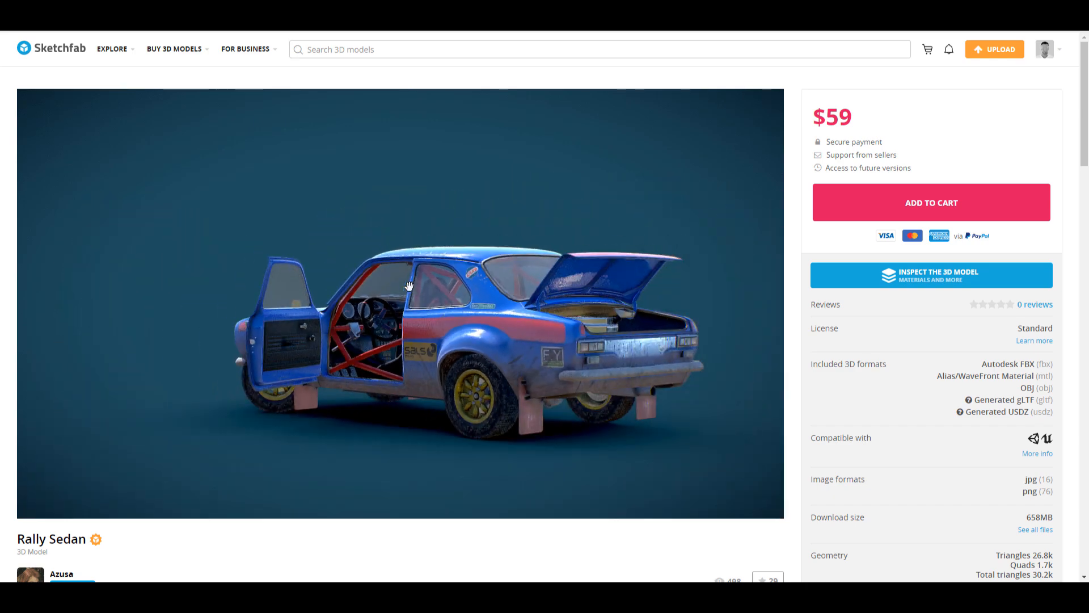
drag(409, 285, 514, 271)
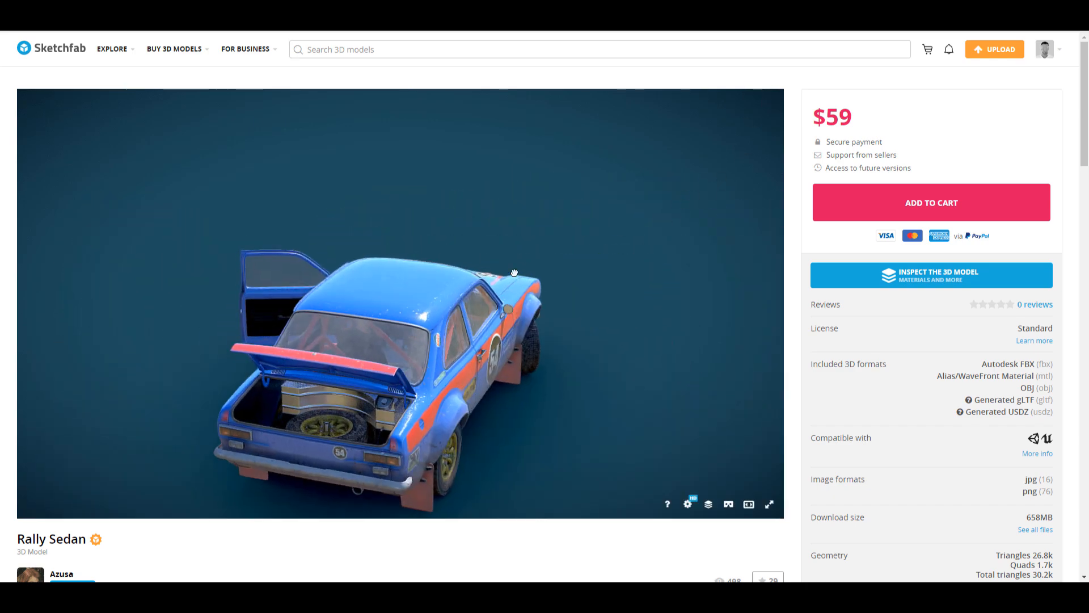